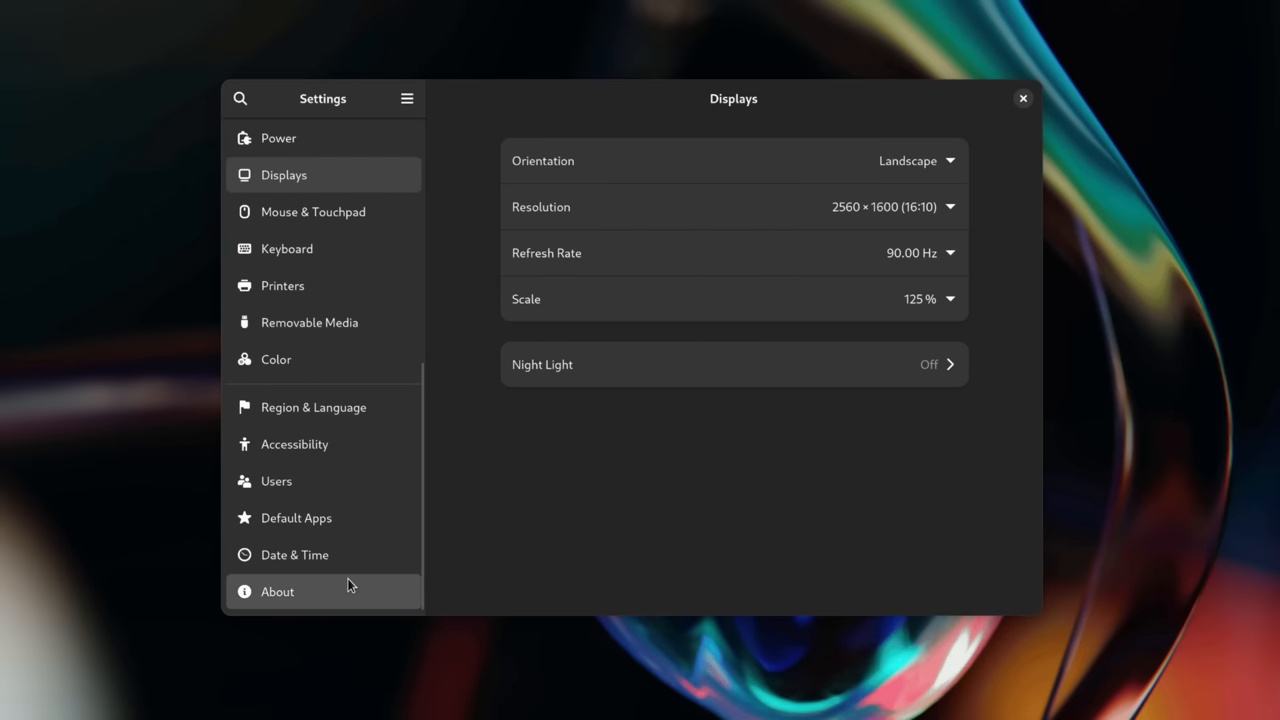
Step: Browse Squarespace templates and section layouts, then start adding a first store product
click(277, 591)
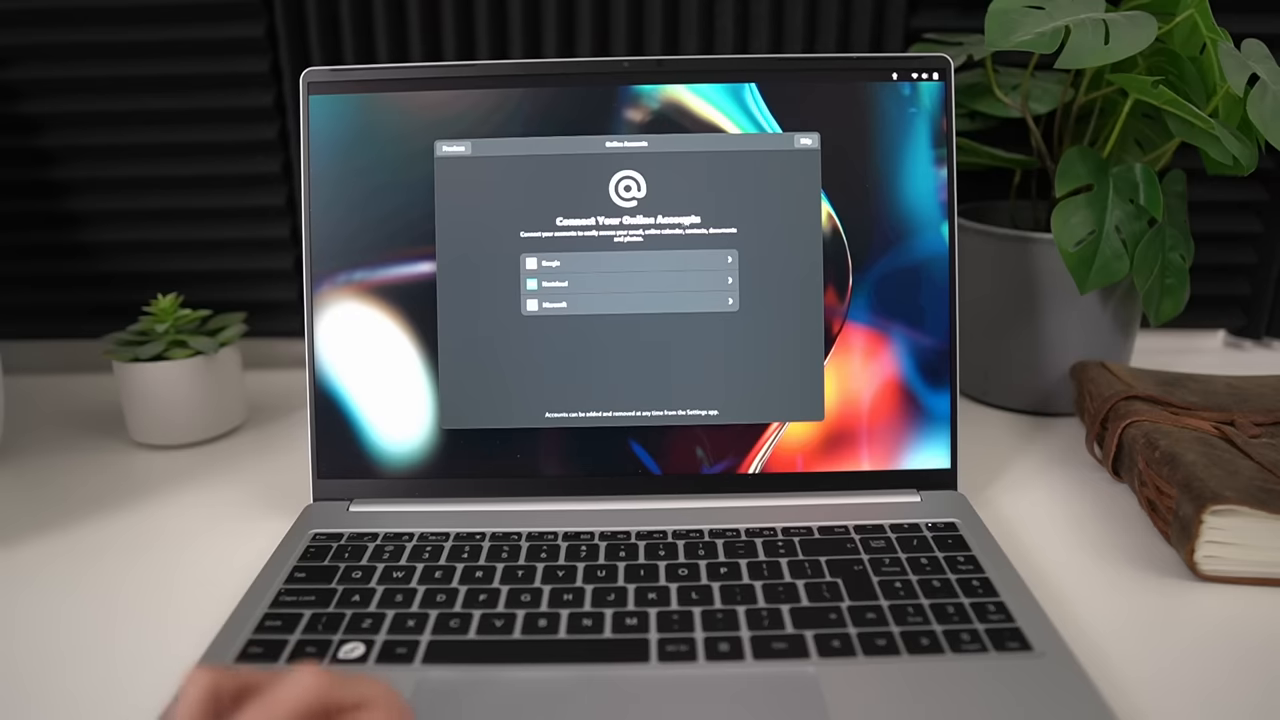
click(805, 141)
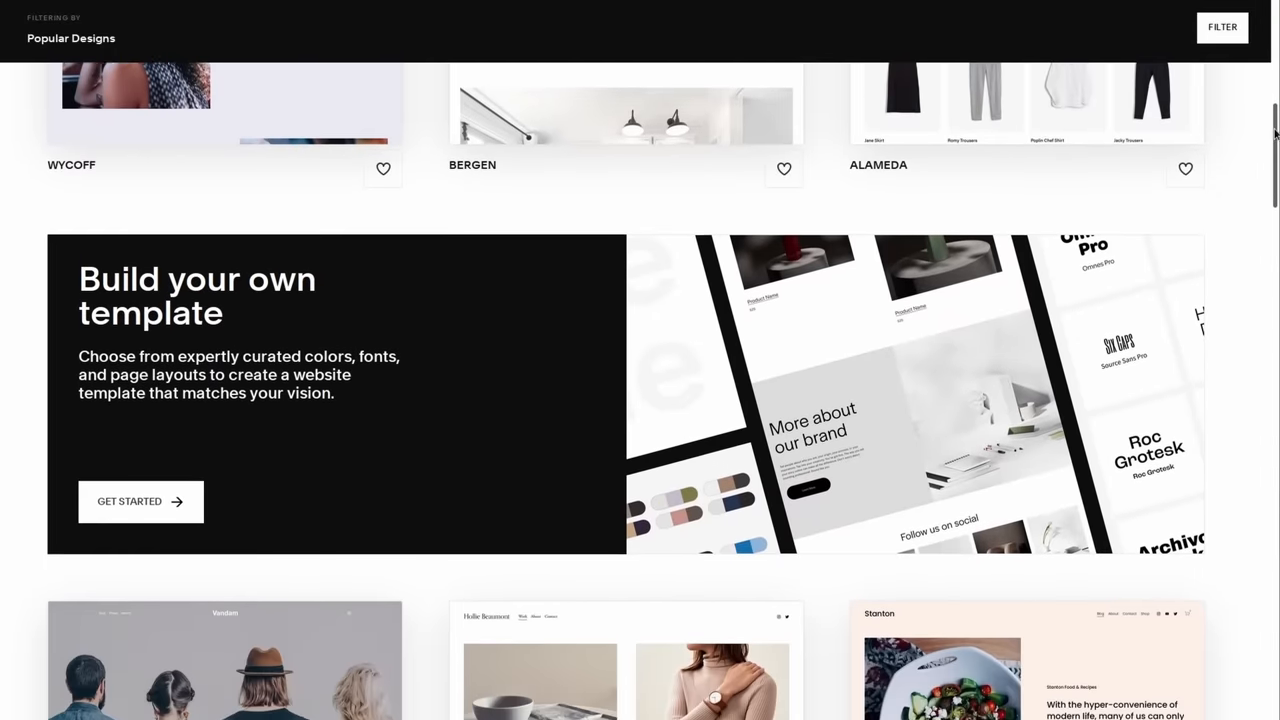
scroll(down, 3)
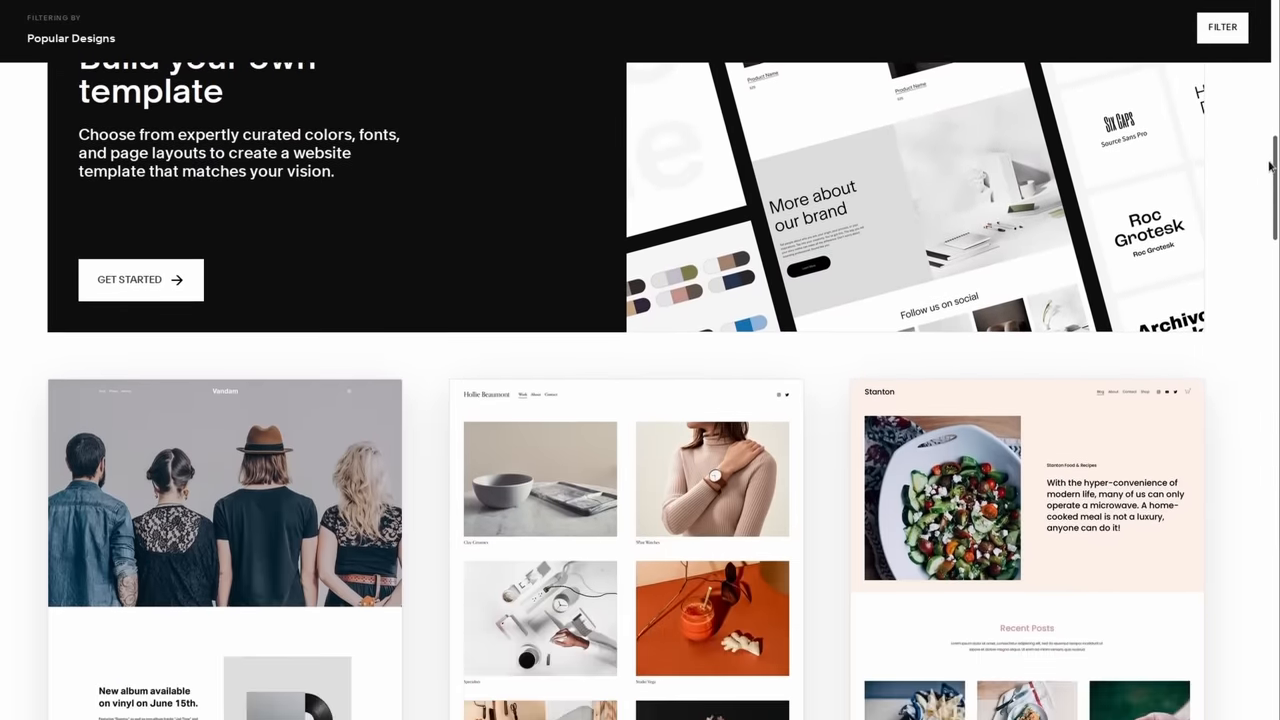
scroll(down, 3)
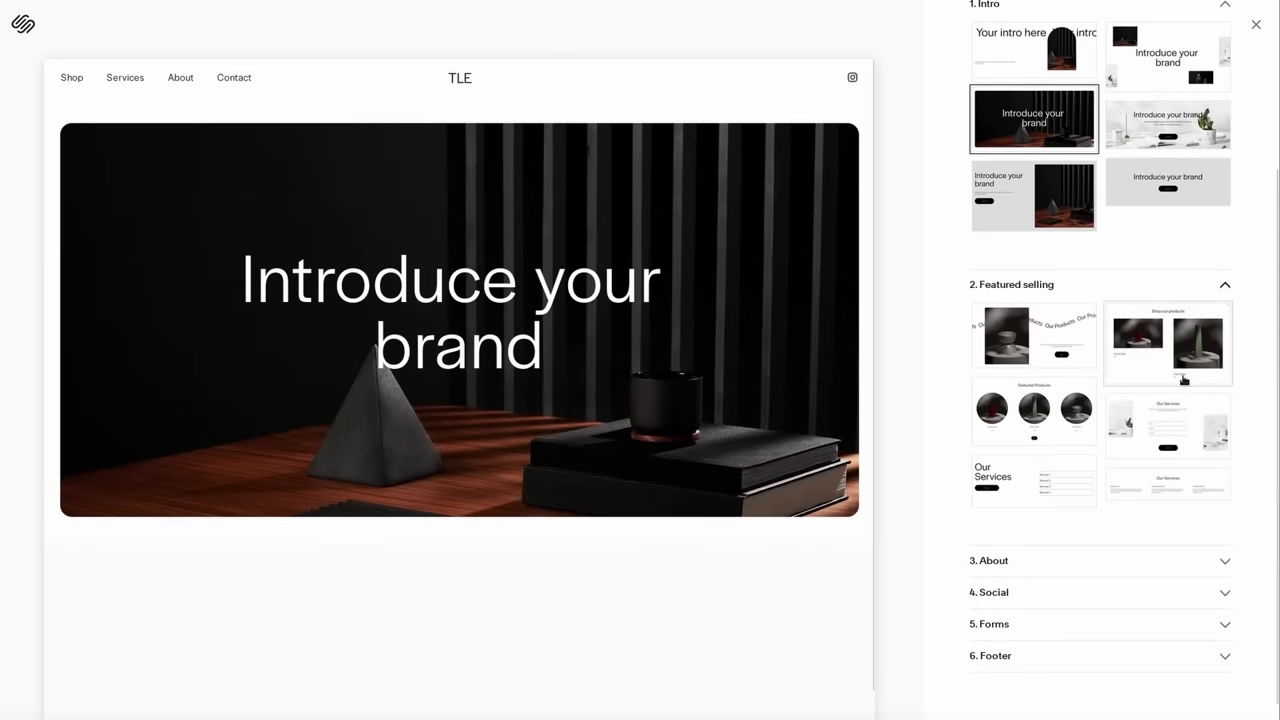
scroll(down, 3)
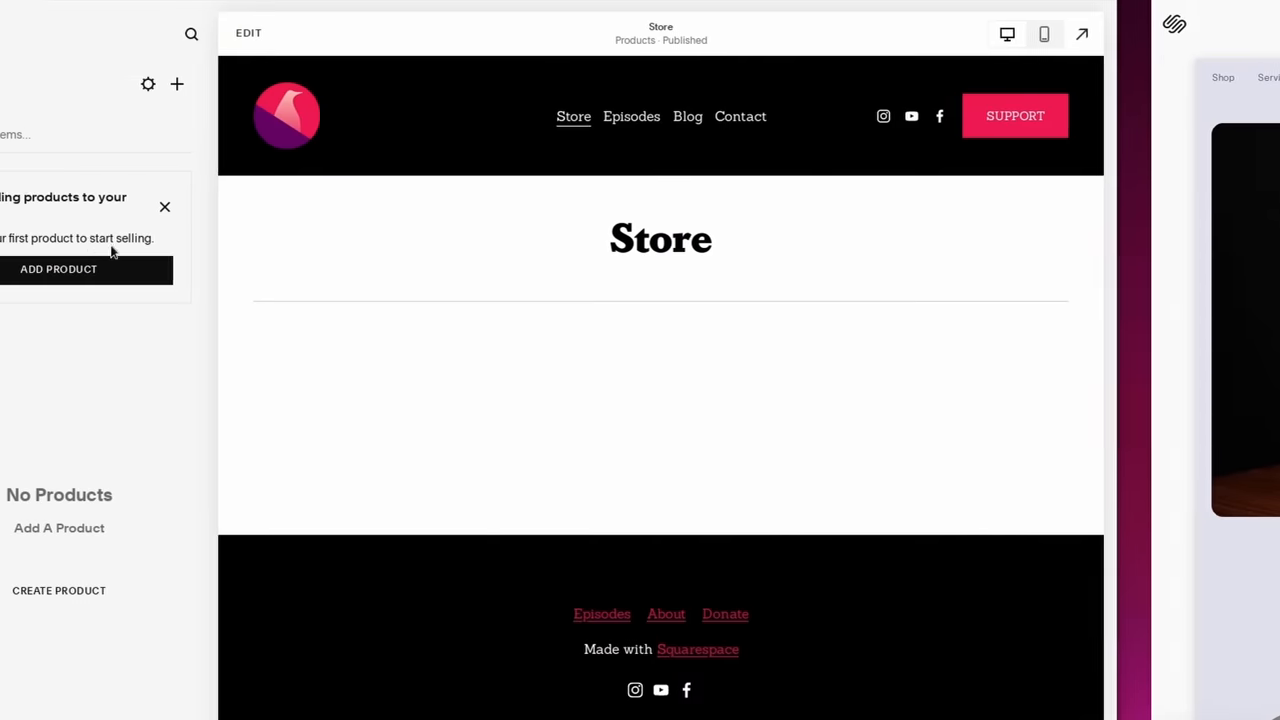
click(58, 268)
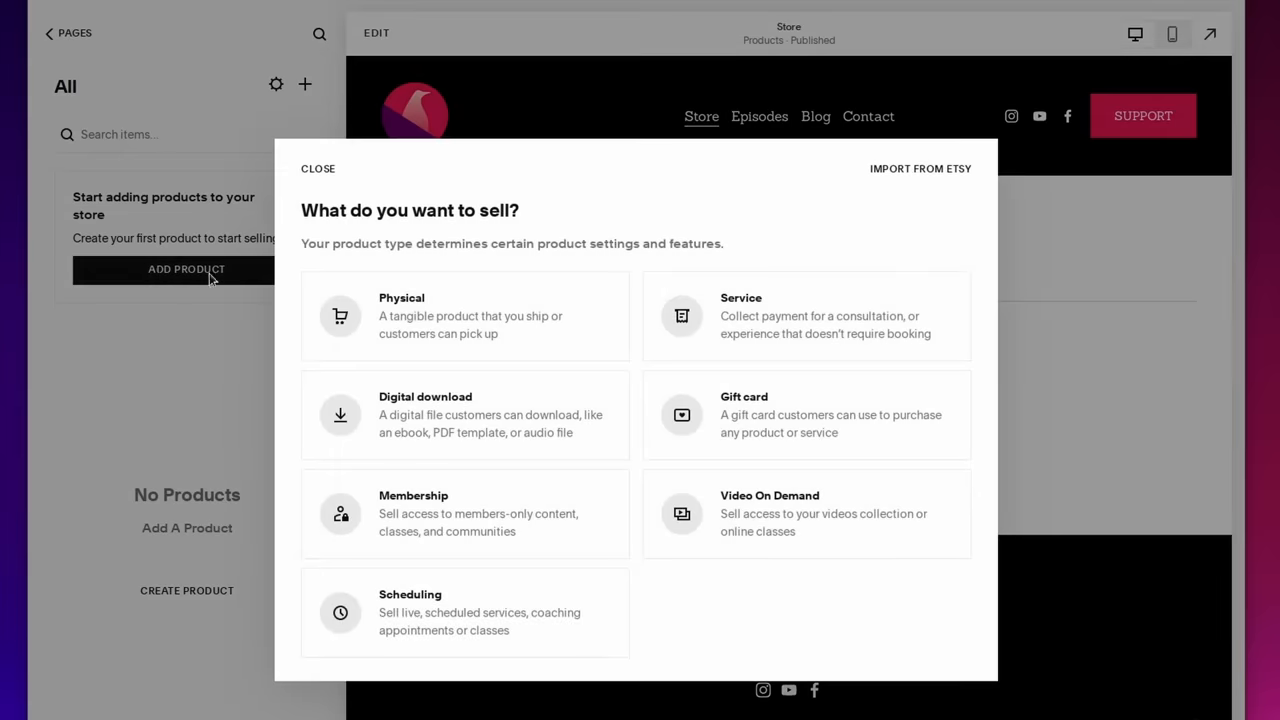
click(464, 315)
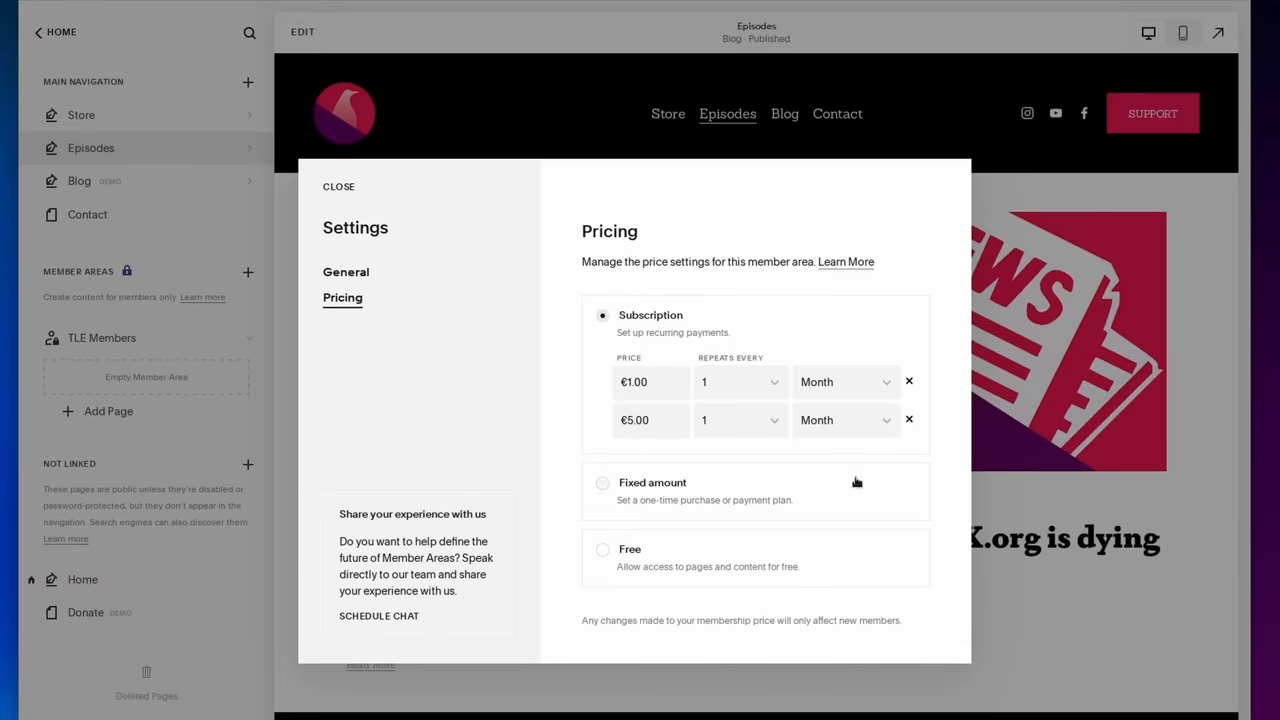
mouse_move(285, 339)
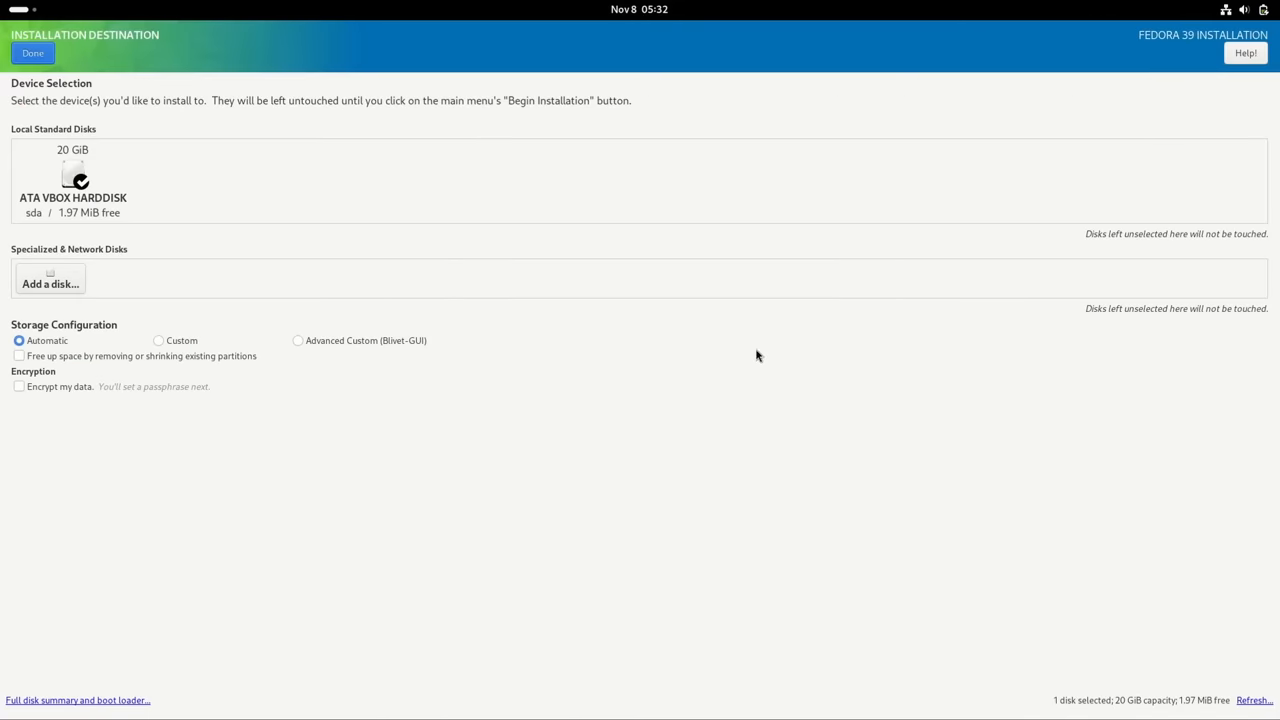
Step: Reselect the 20 GiB ATA VBOX HARDDISK as install target and choose Reclaim space
click(73, 180)
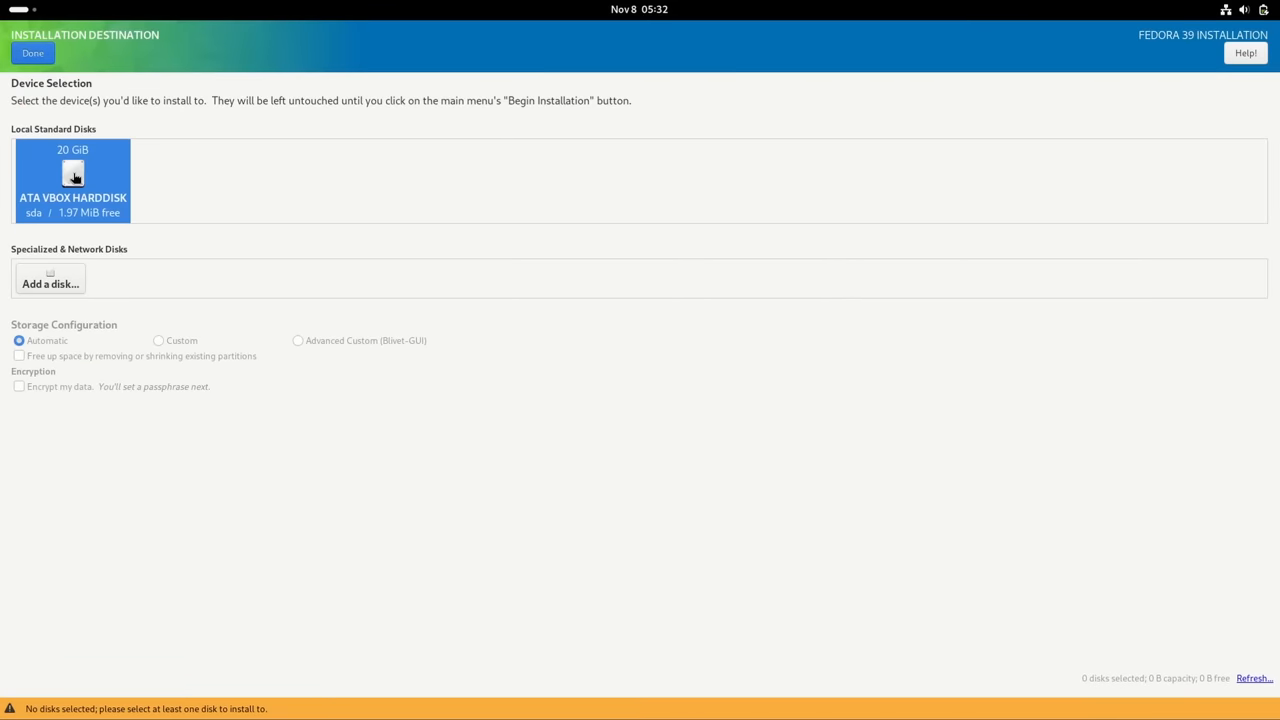
click(32, 53)
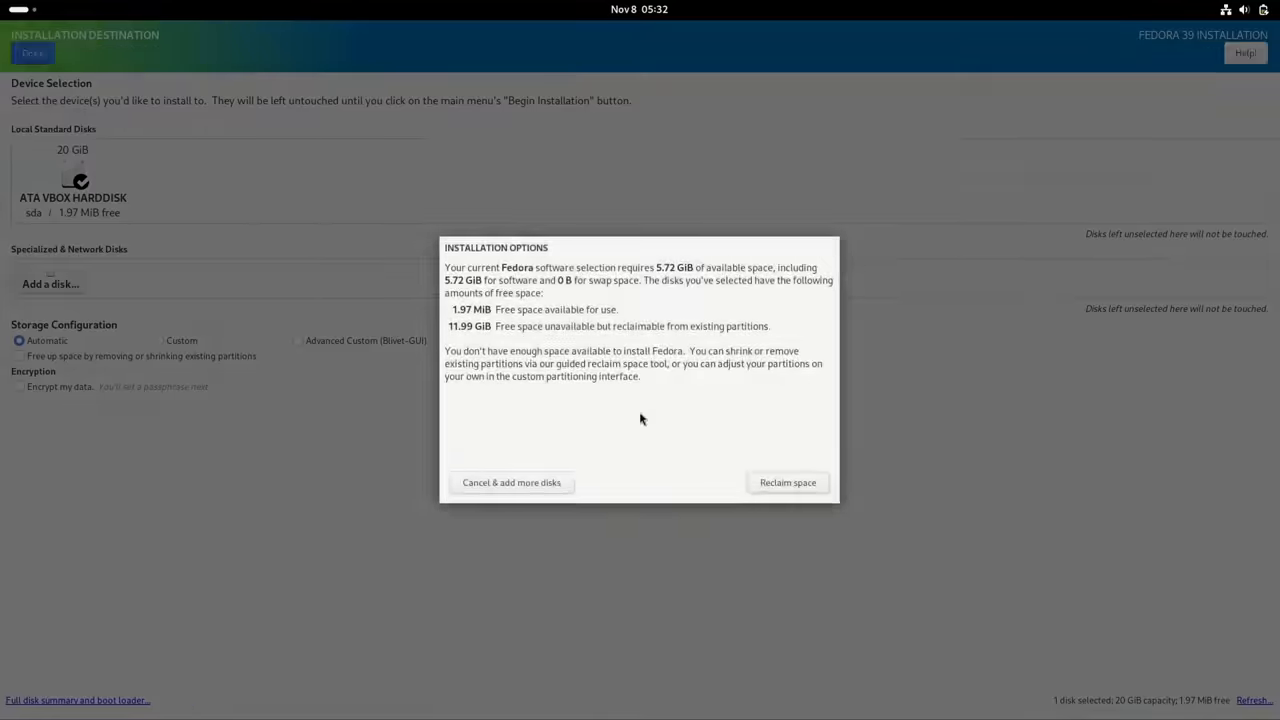
click(787, 482)
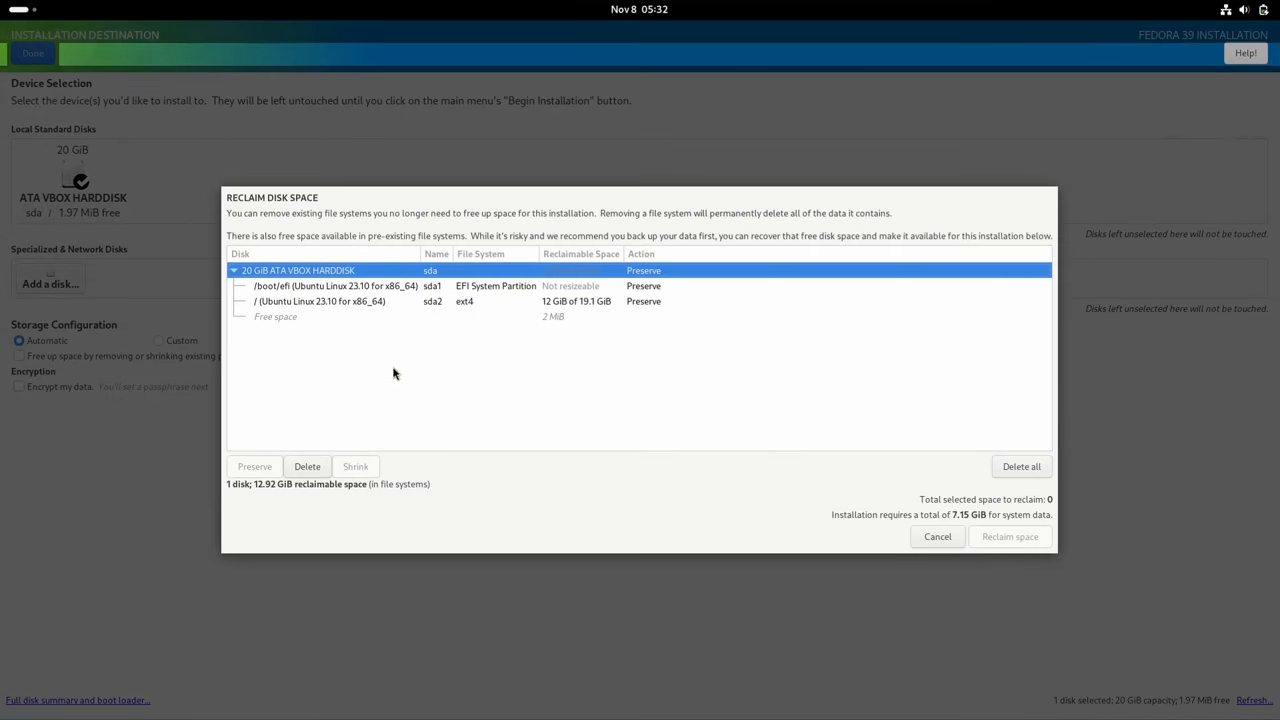
click(1020, 466)
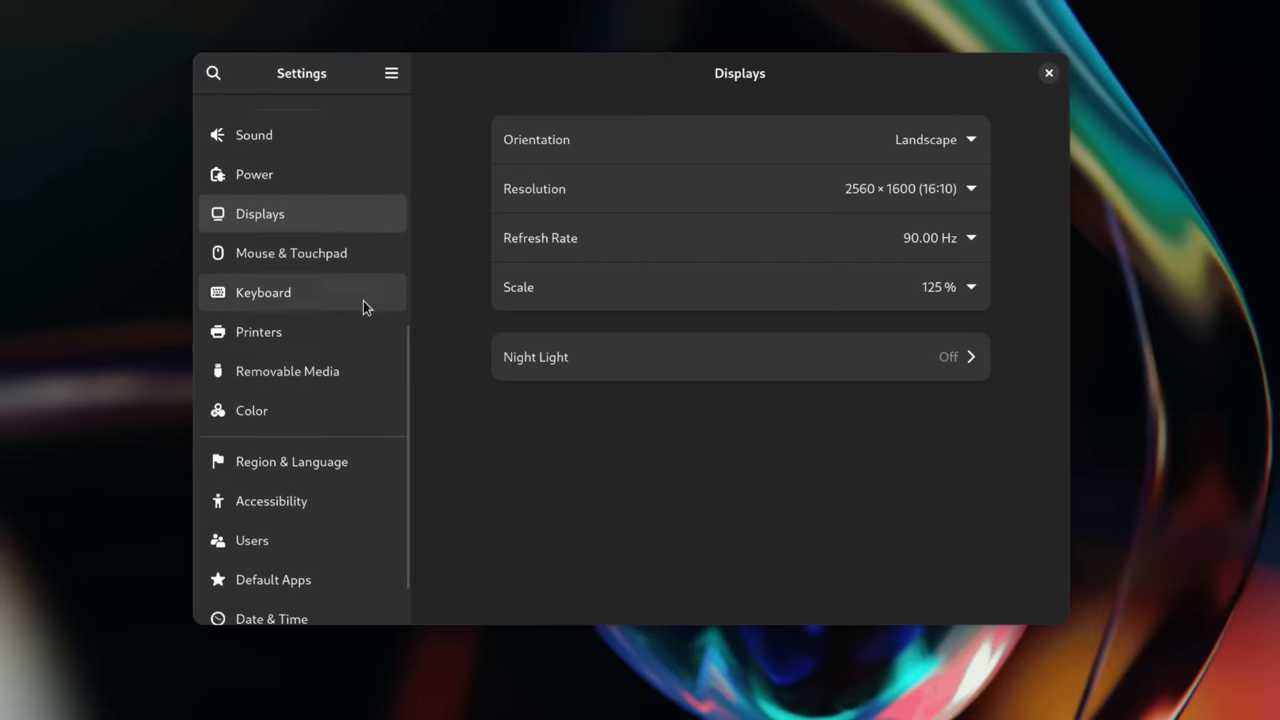
Step: Open About > System Details and highlight the Kernel Version text
scroll(down, 3)
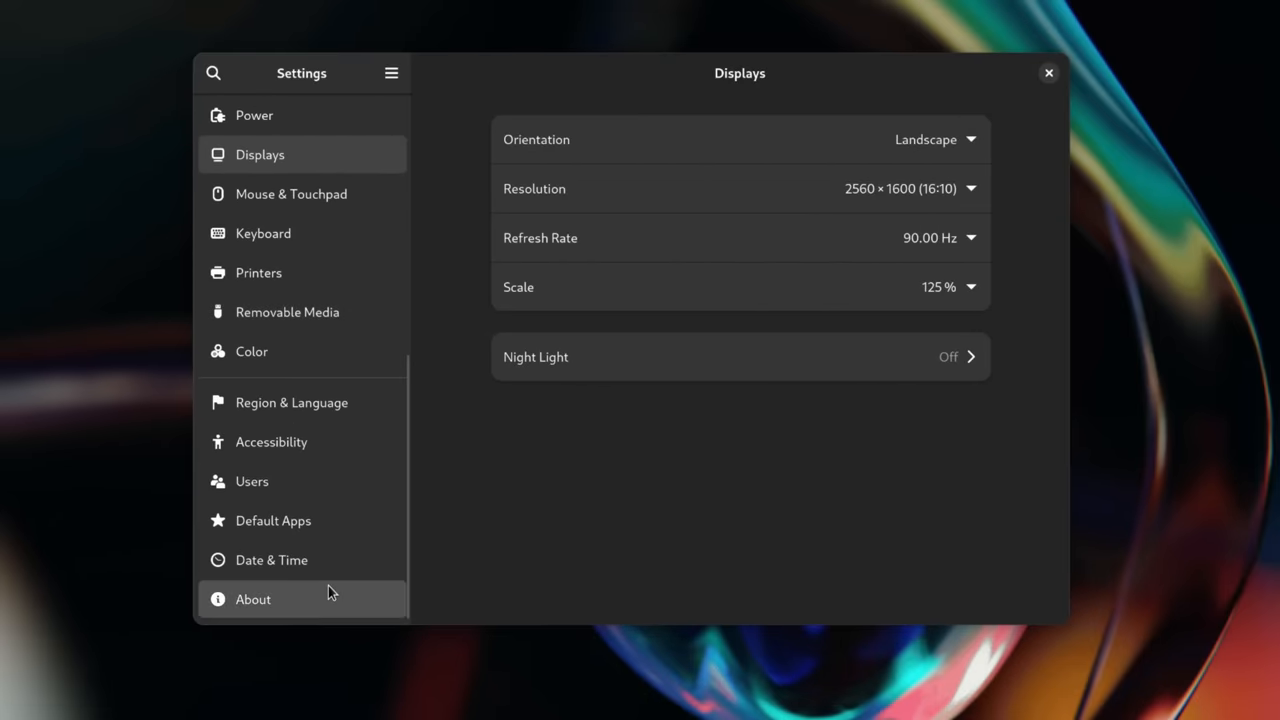
click(253, 599)
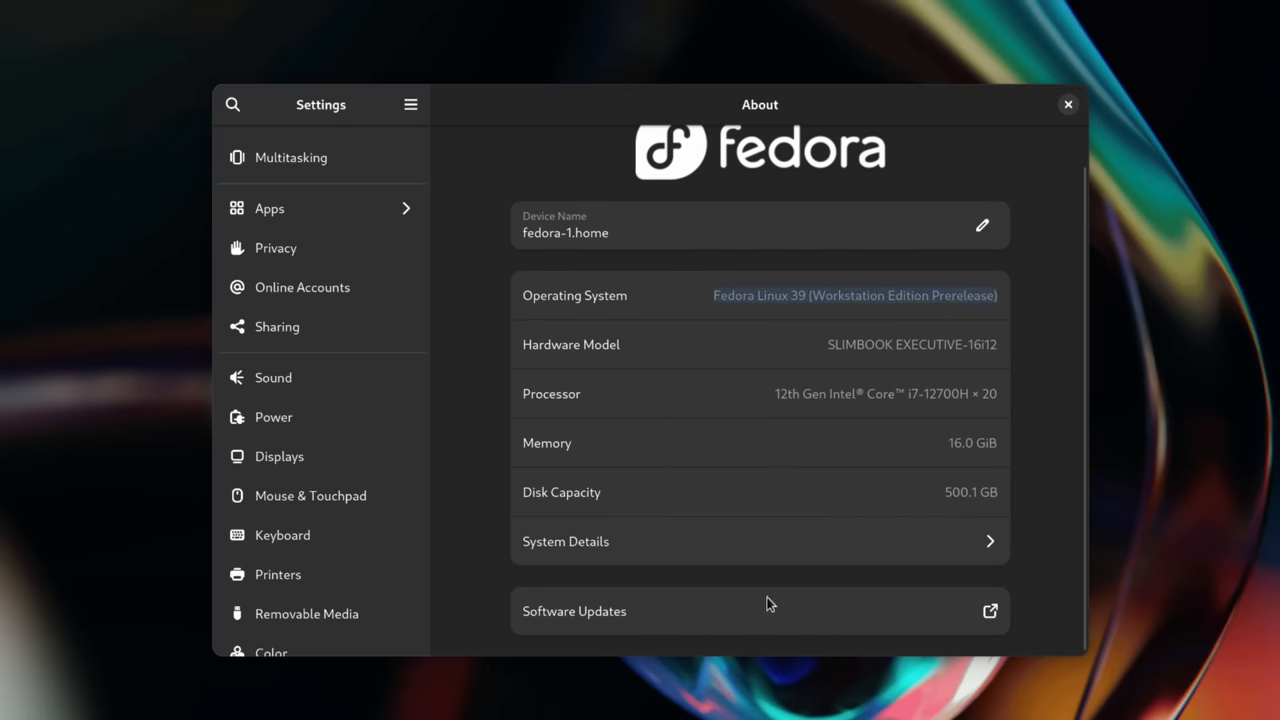
click(565, 541)
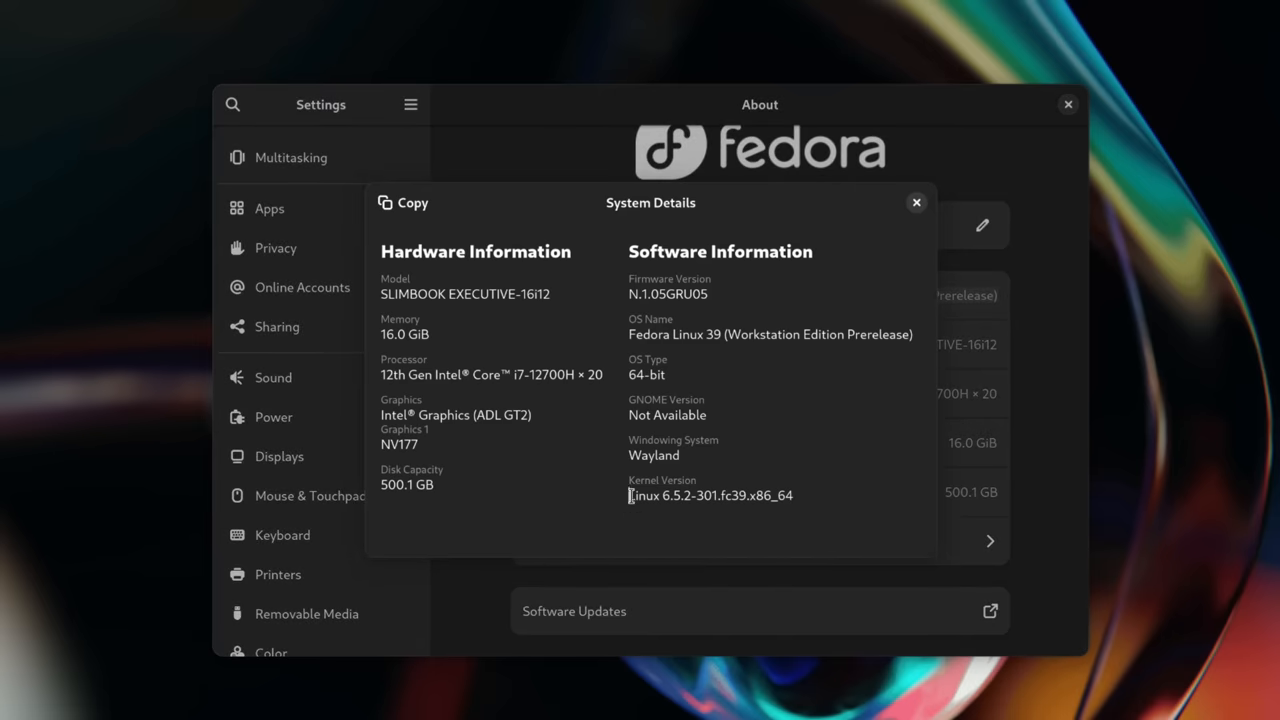
drag(629, 495, 793, 495)
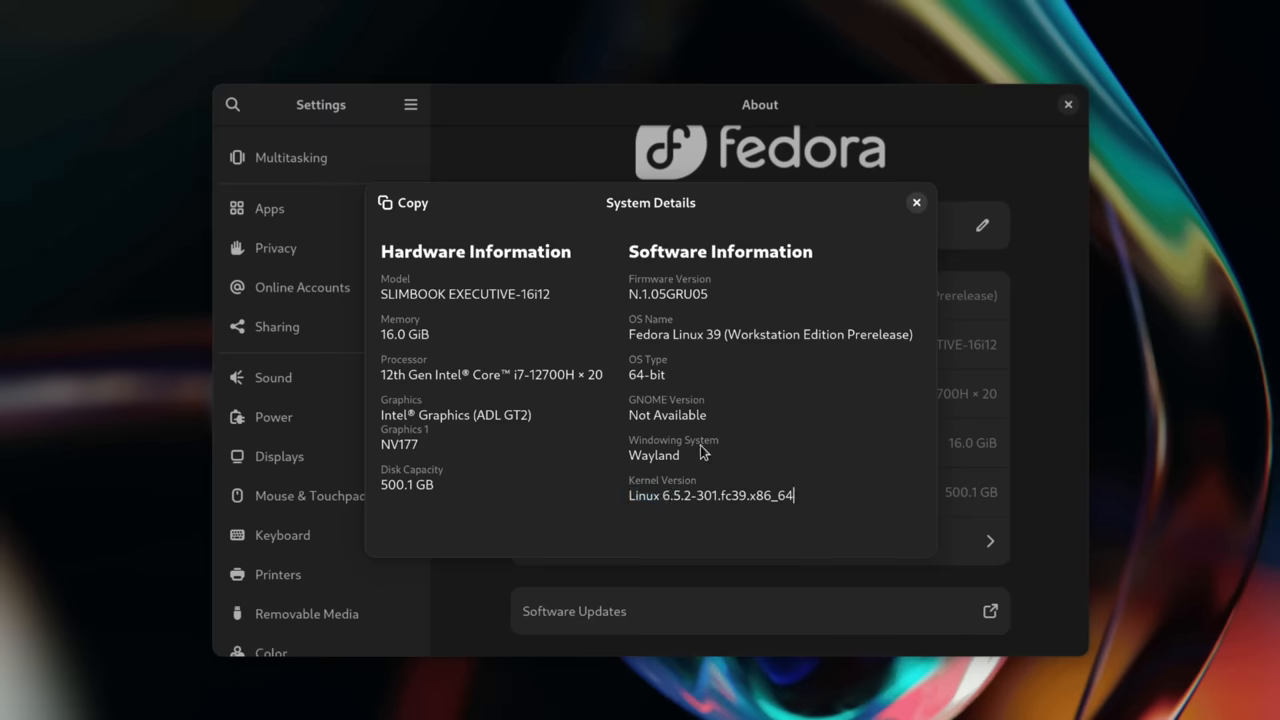
mouse_move(683, 538)
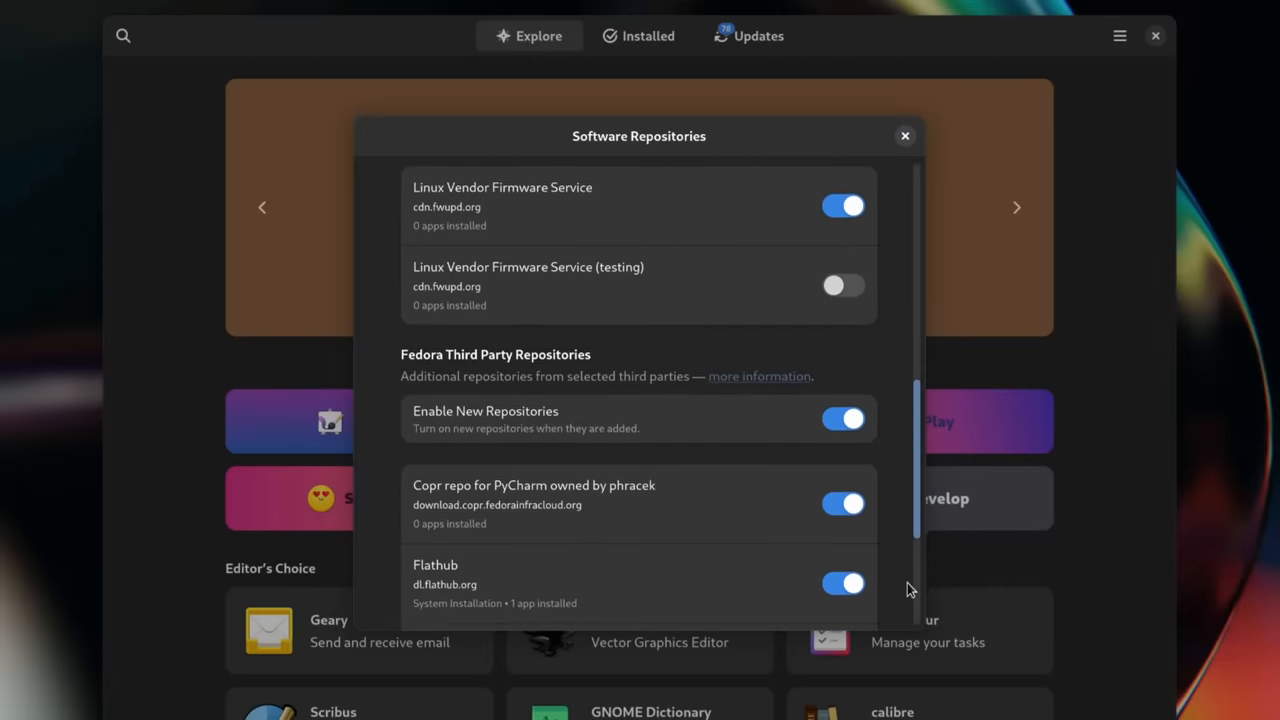
scroll(down, 3)
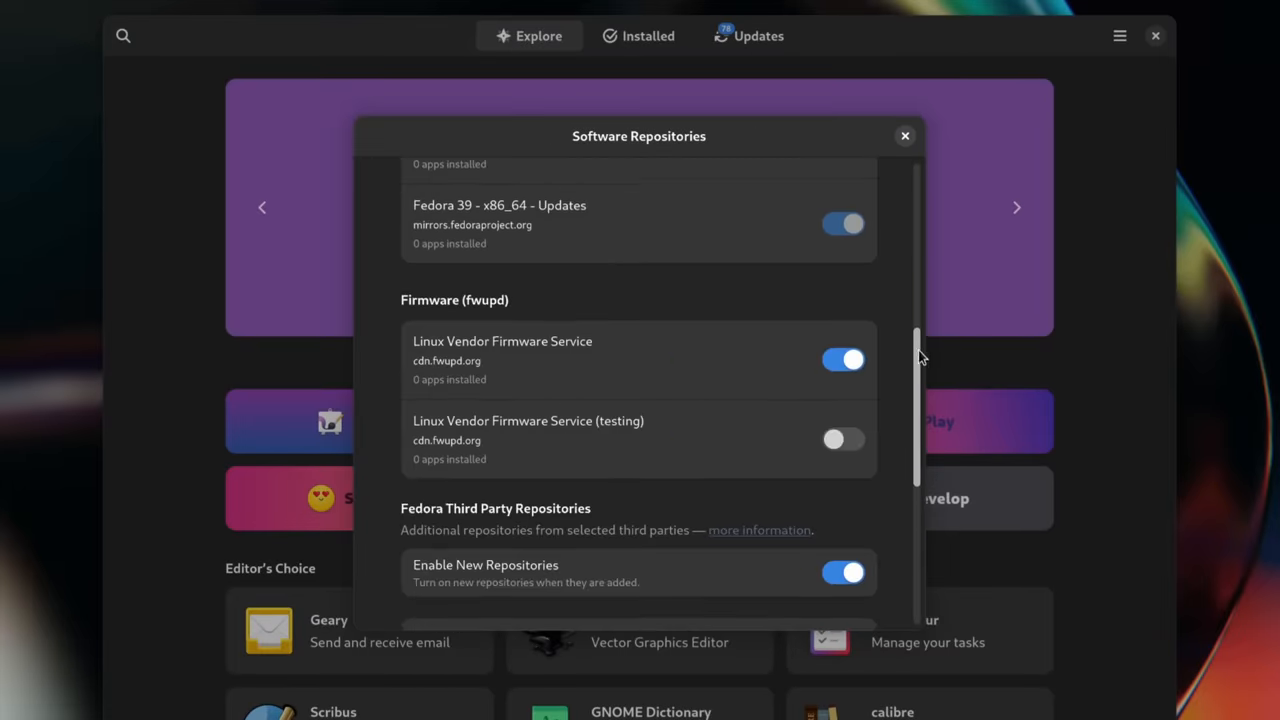
scroll(up, 3)
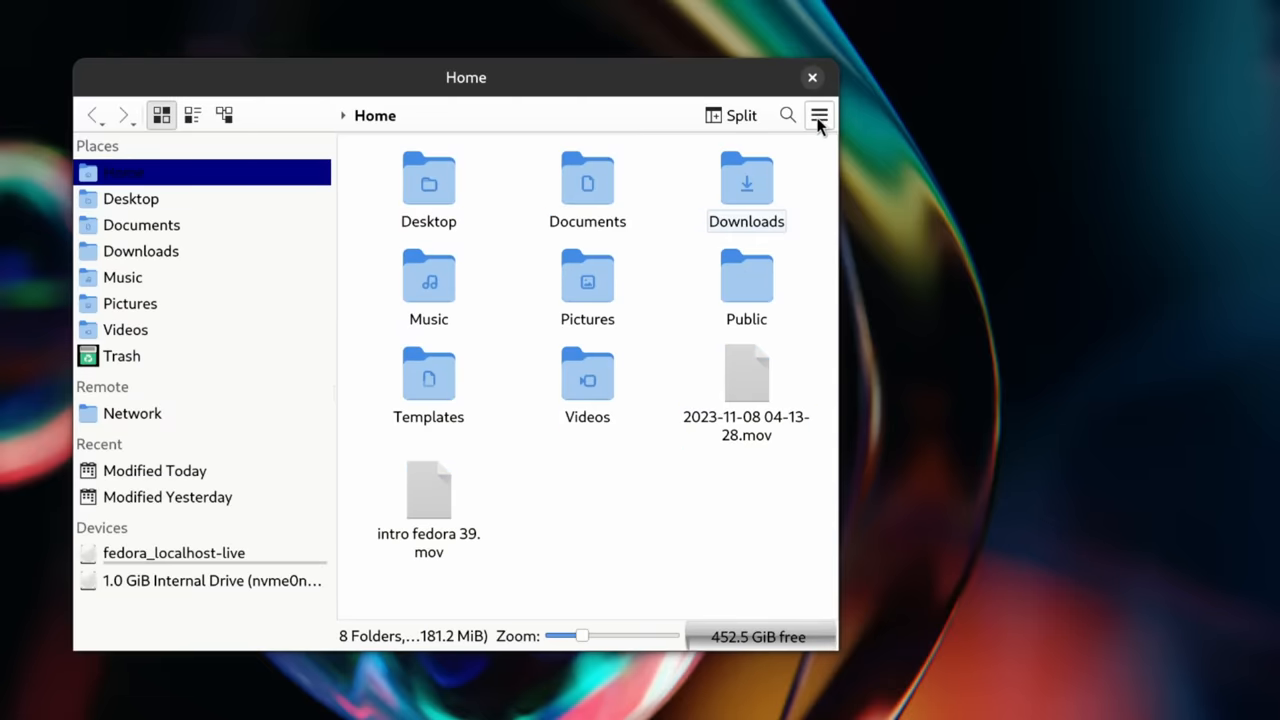
Step: Open Configure Dolphin from the main menu and view its General tabs
click(819, 115)
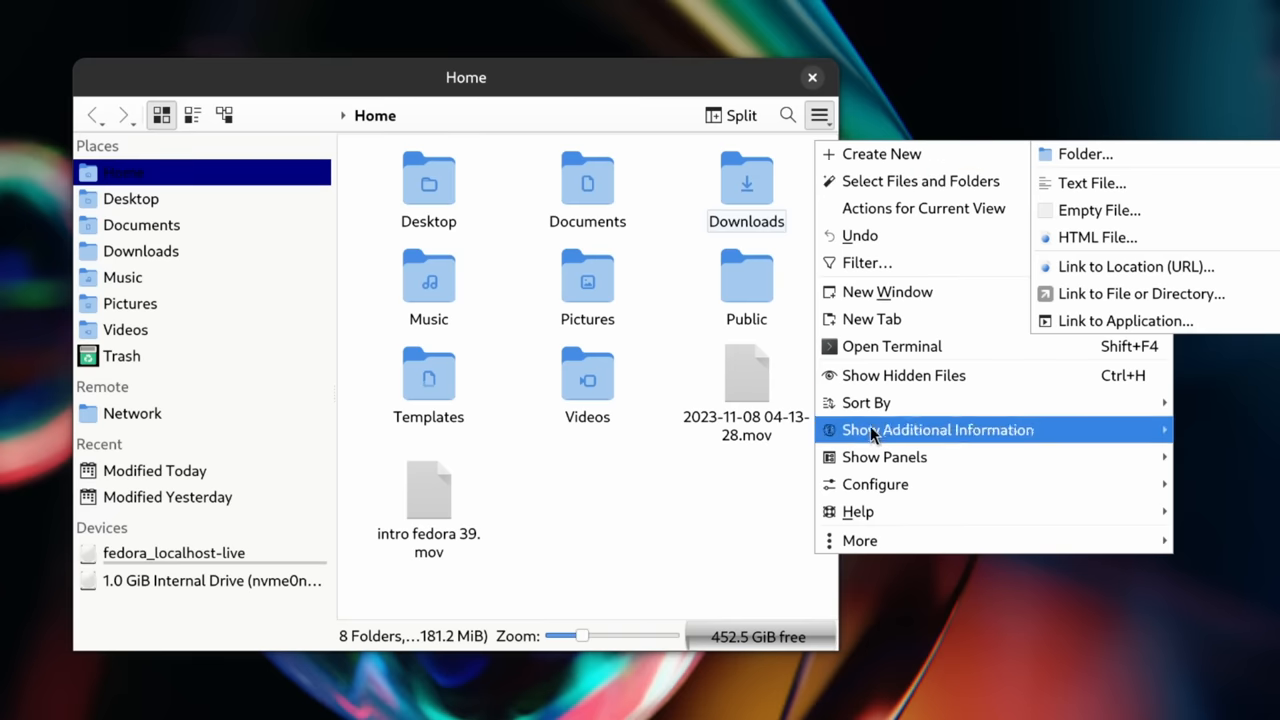
mouse_move(872, 484)
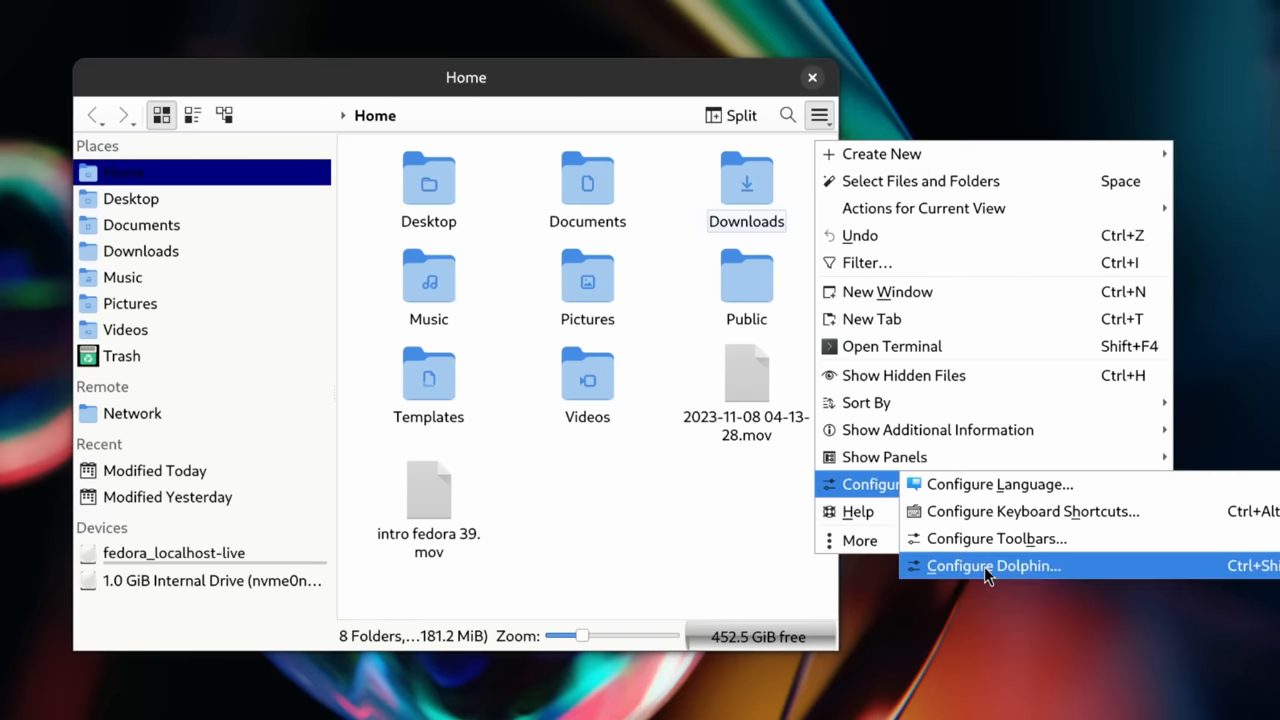
click(993, 565)
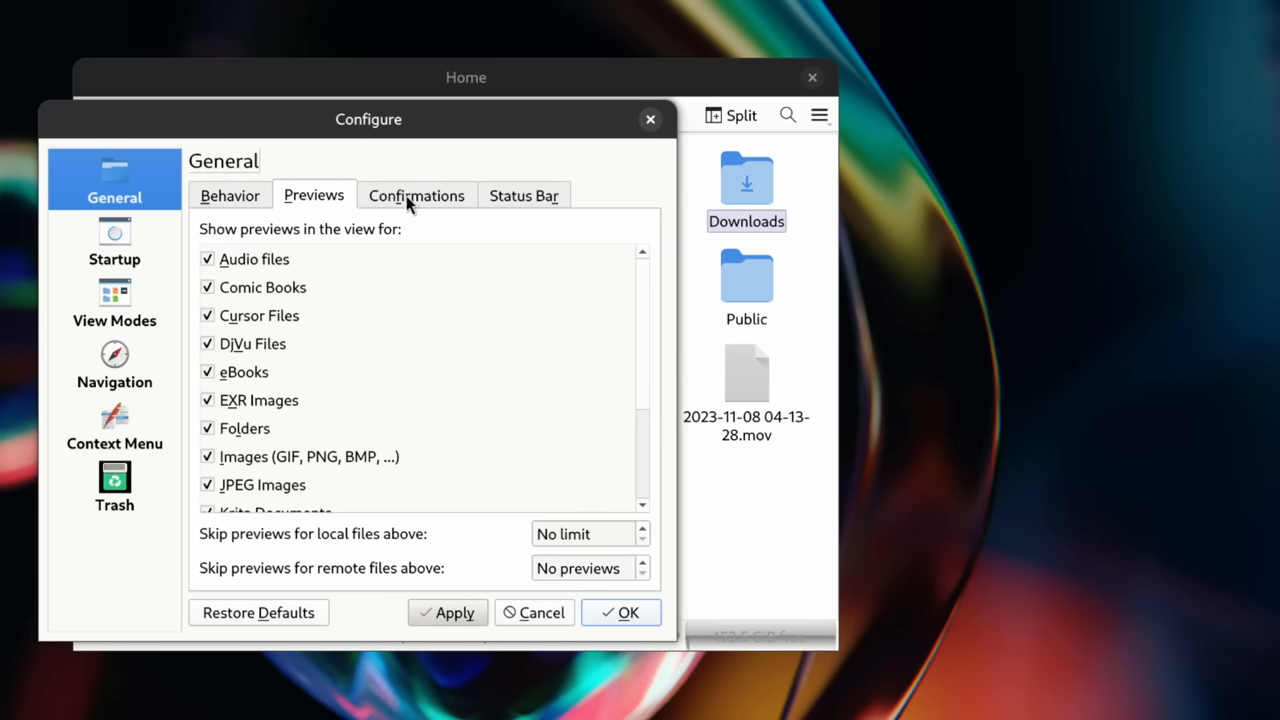
click(416, 195)
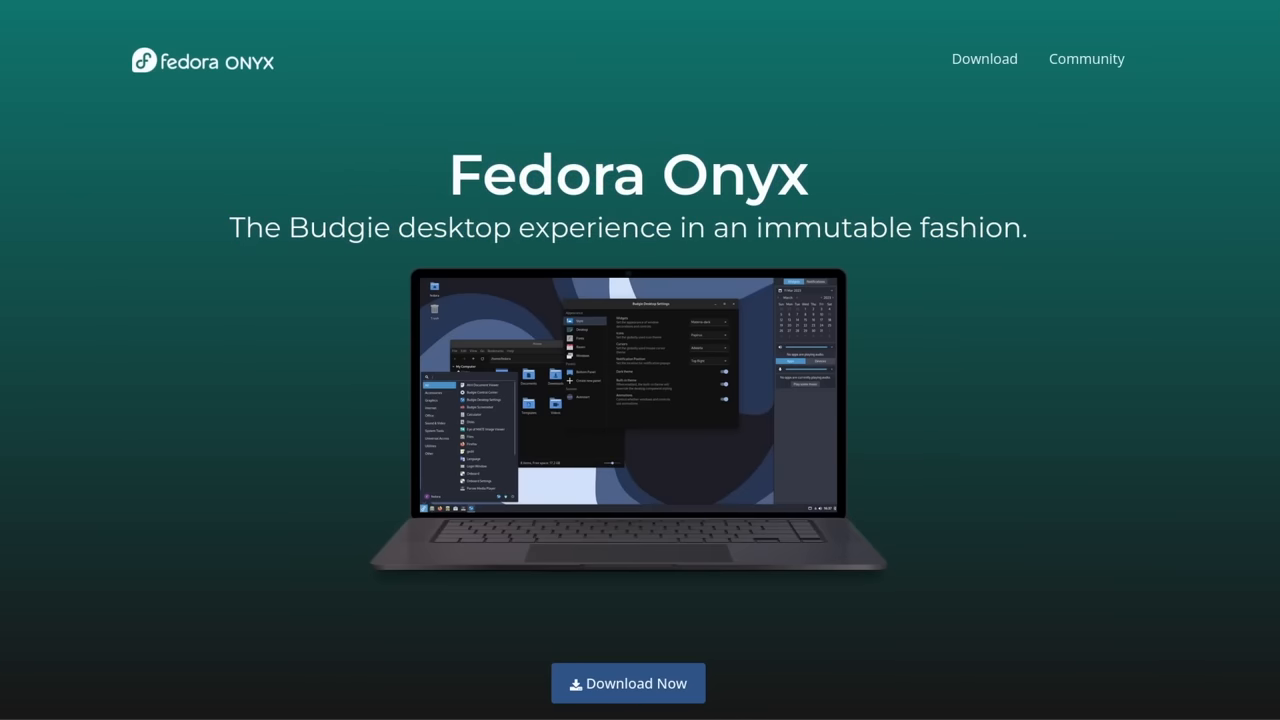
scroll(down, 3)
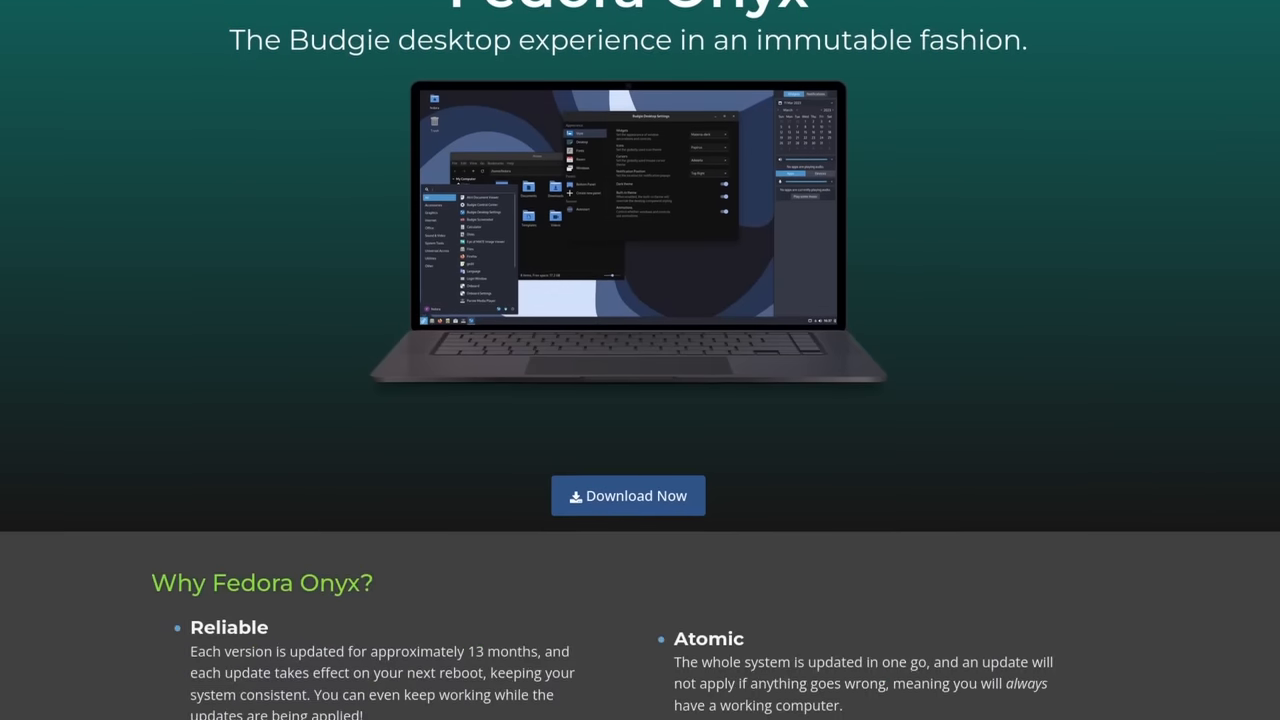
scroll(down, 3)
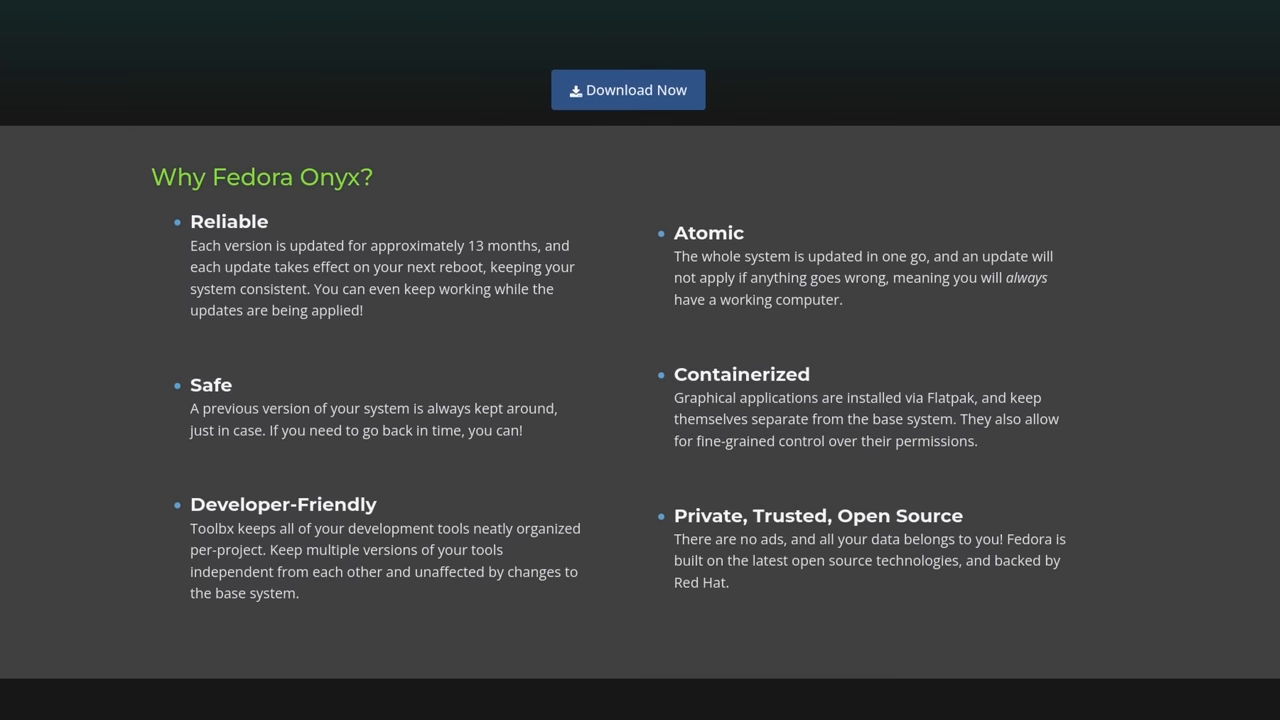
scroll(down, 3)
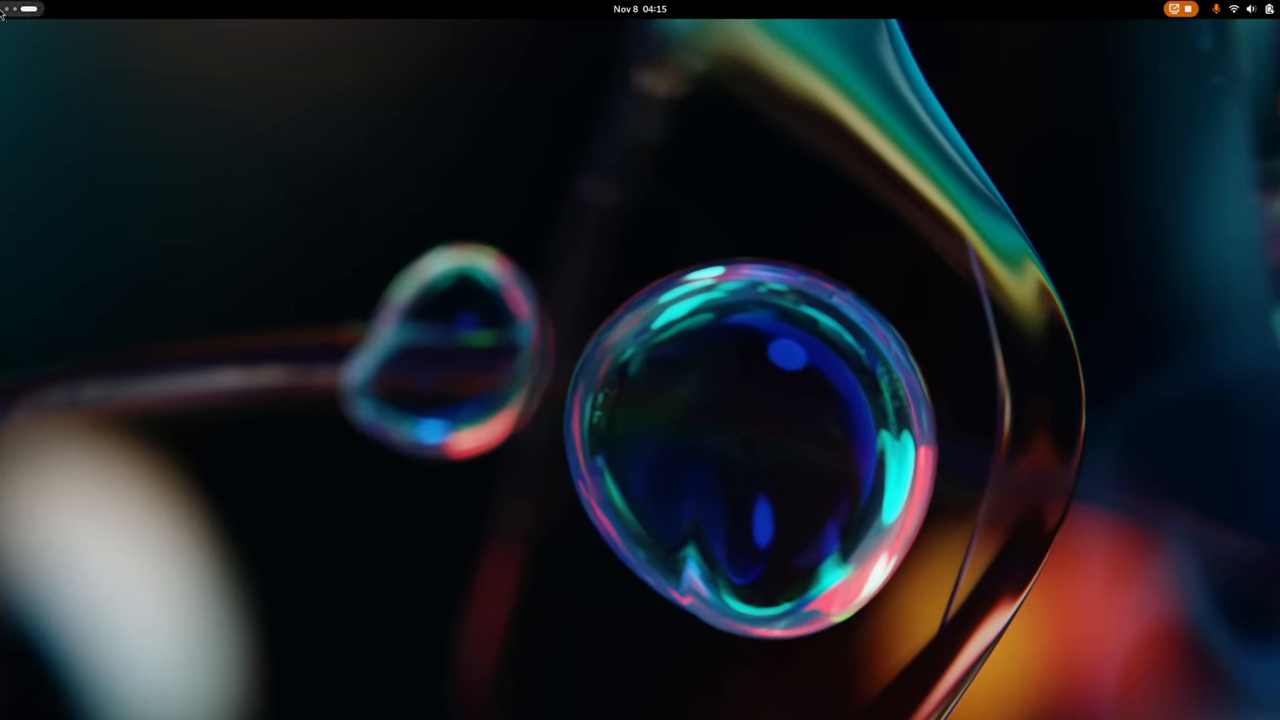
mouse_move(275, 135)
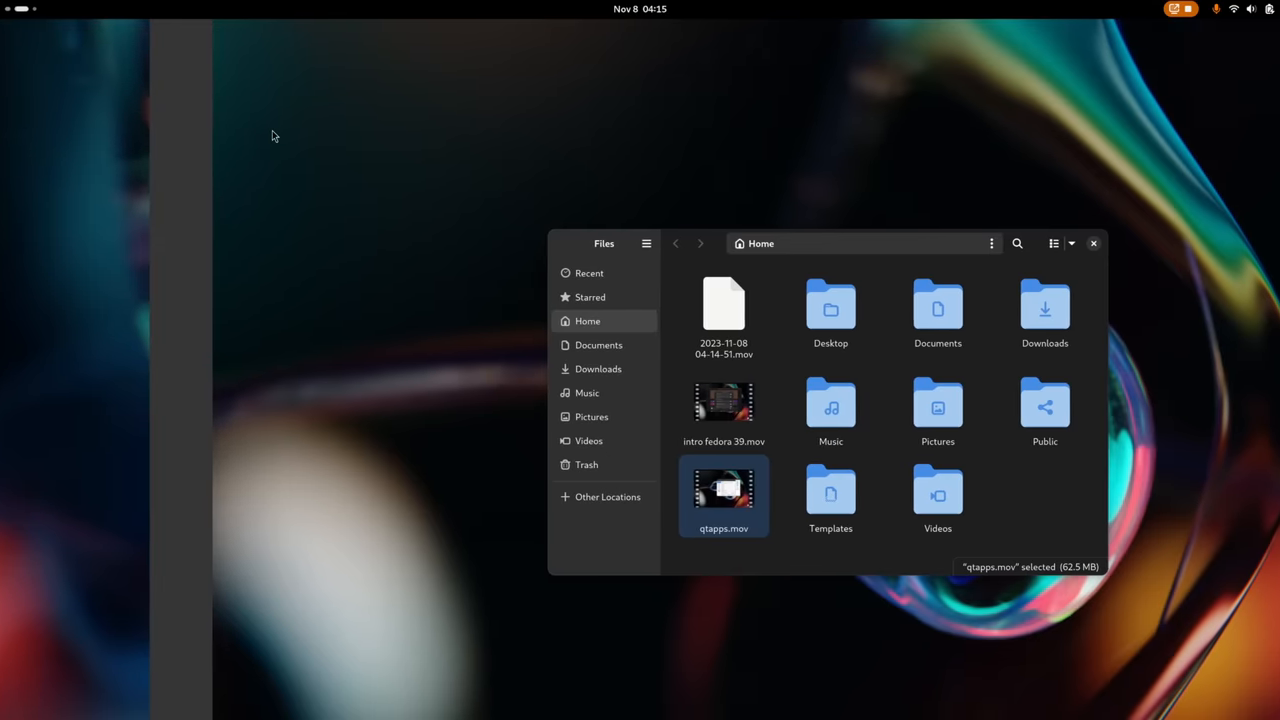
Step: Open the Files Home folder and its menu, then right-click Files in the dash
click(1093, 243)
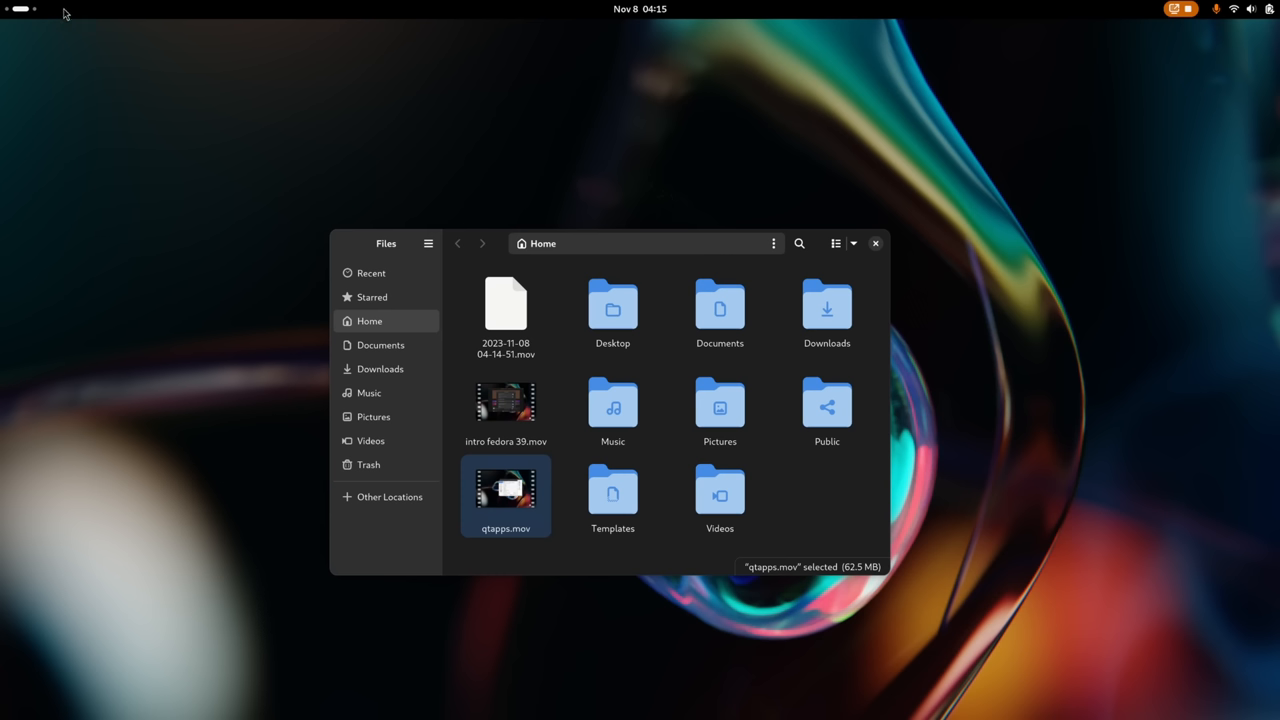
mouse_move(78, 8)
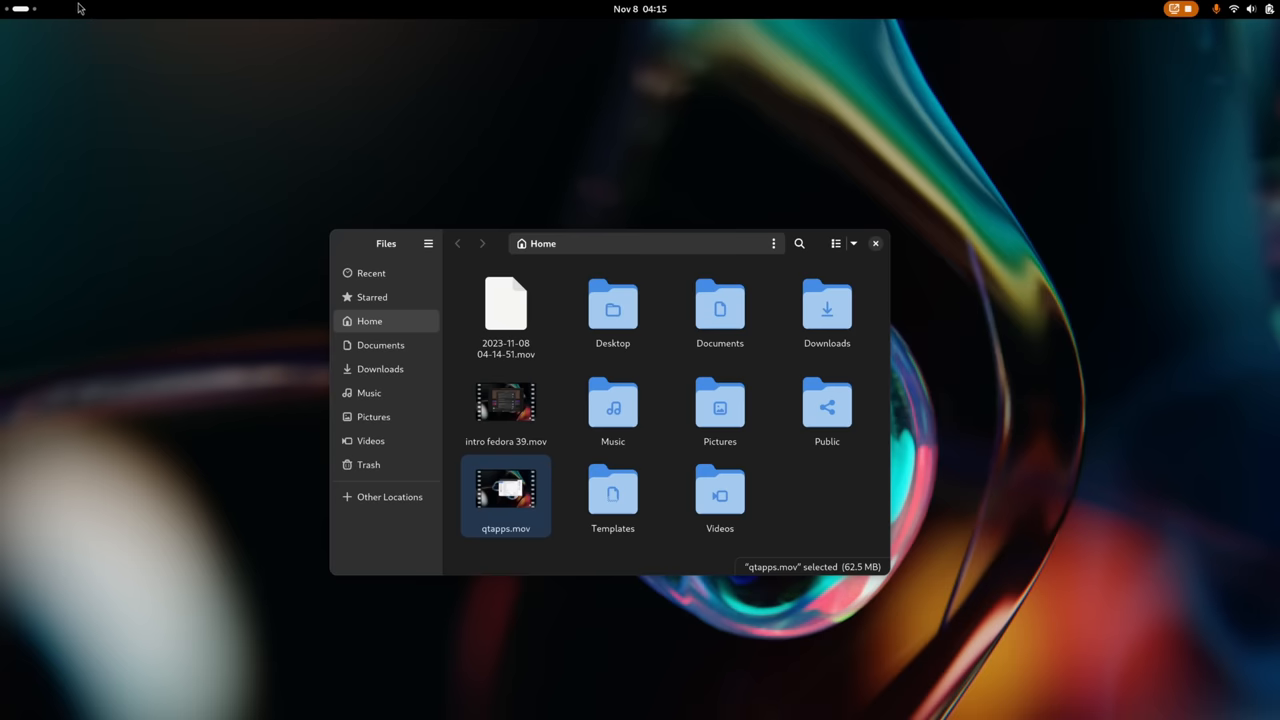
click(428, 243)
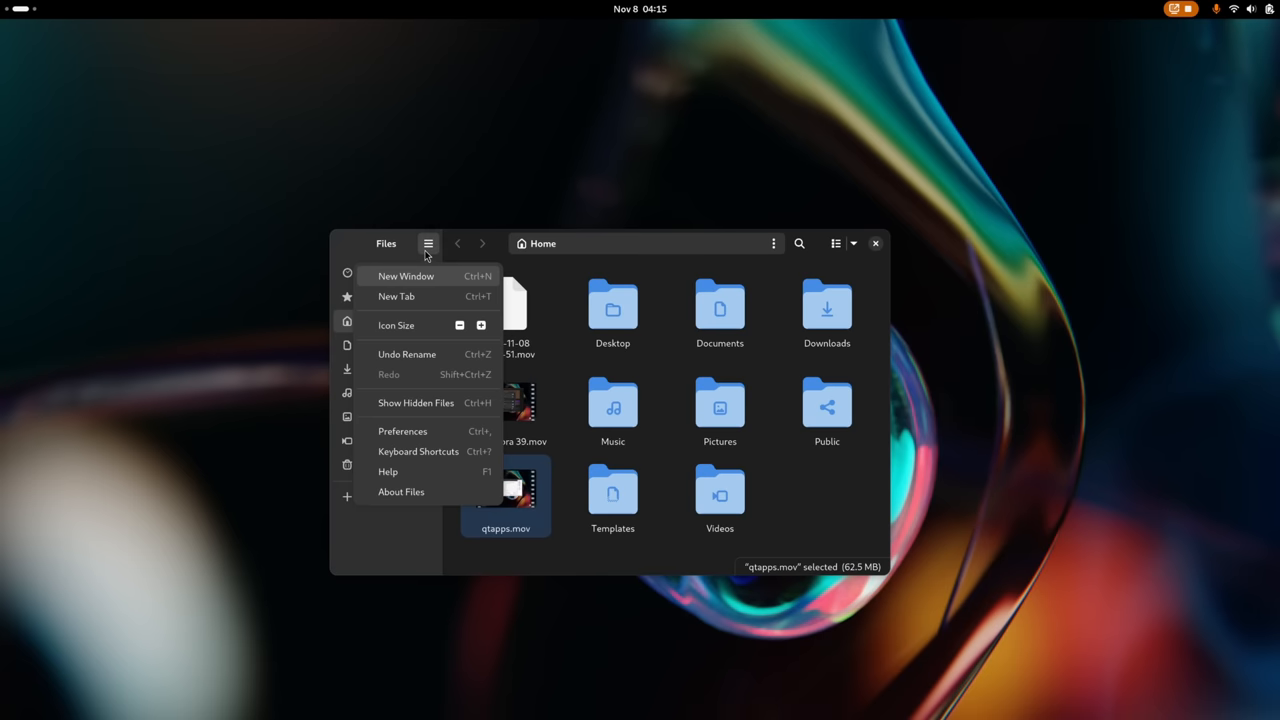
mouse_move(507, 557)
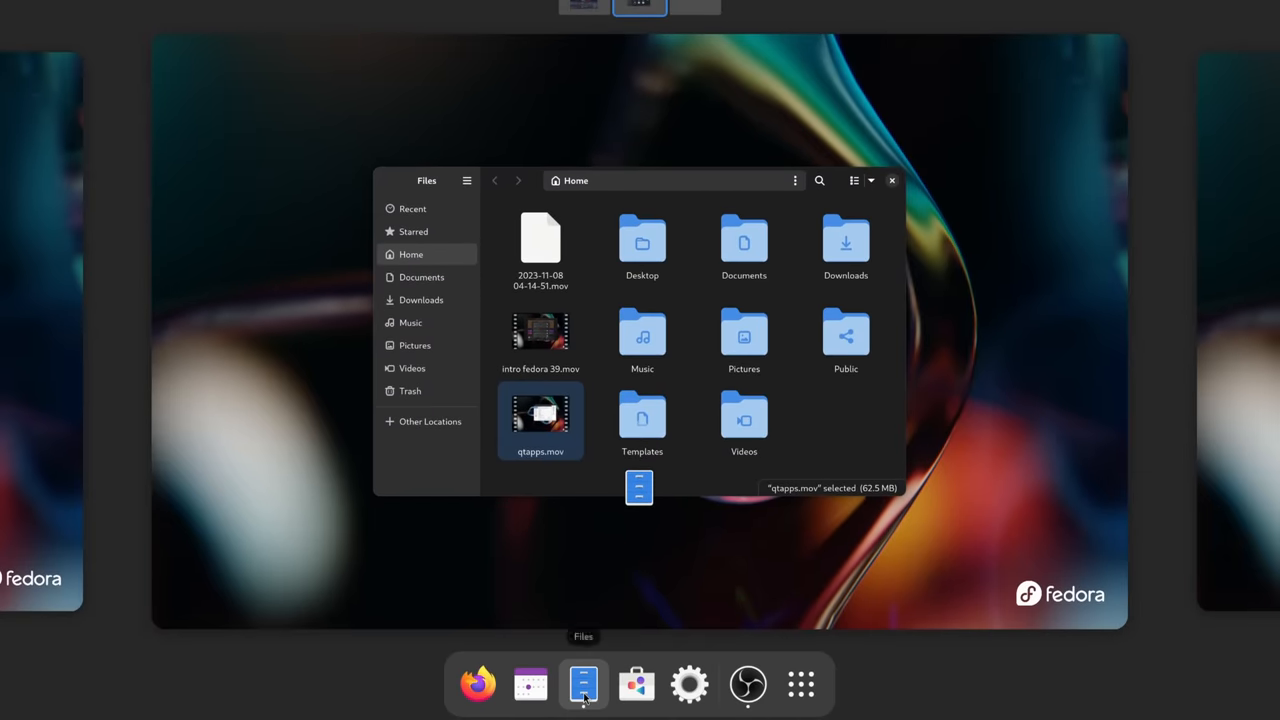
right_click(583, 685)
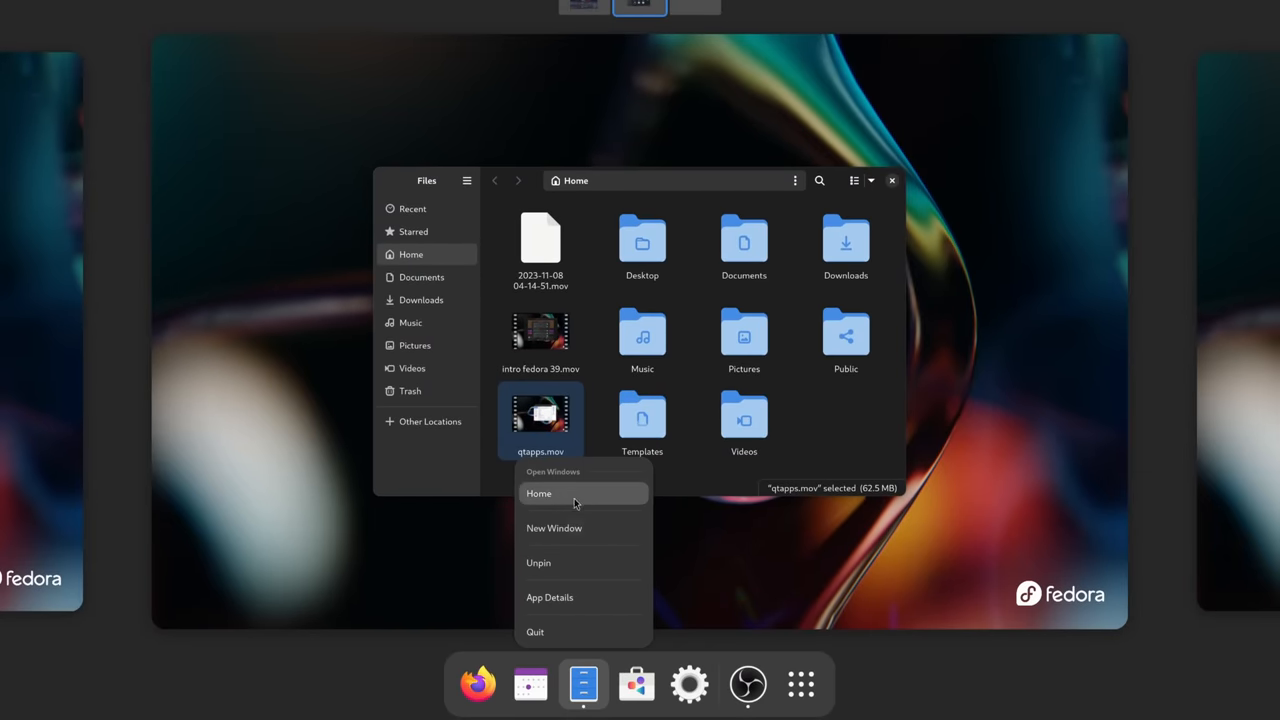
Step: Leave the overview and open Quick Settings from the top bar's status area
click(1233, 13)
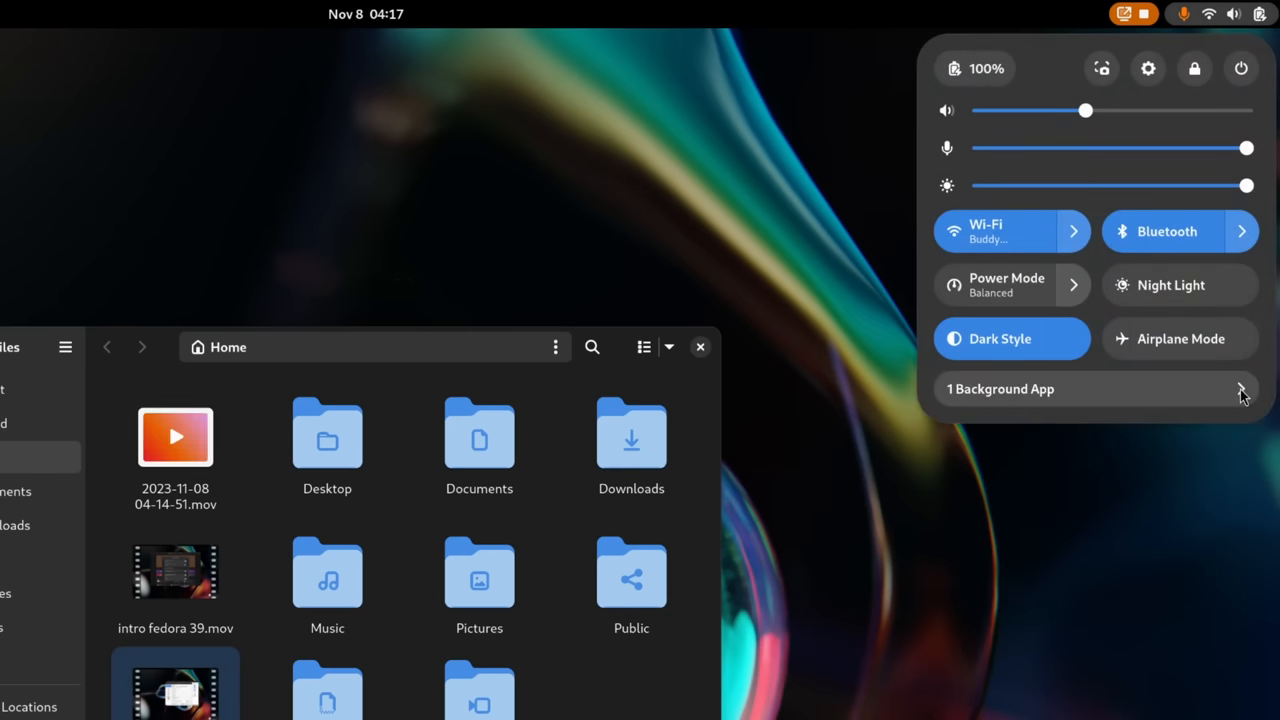
Step: Check which apps are running in the background from Quick Settings
click(1038, 540)
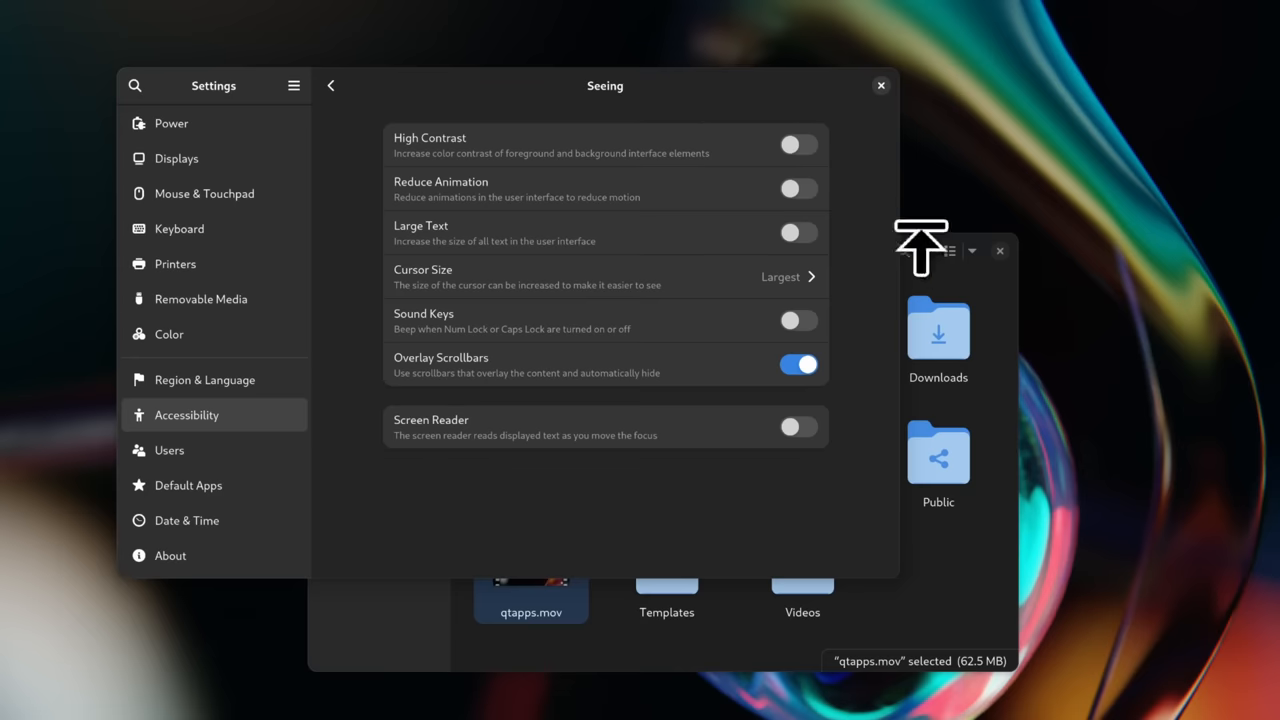
Step: Close the open window and bring up the Activities overview with Super
click(971, 251)
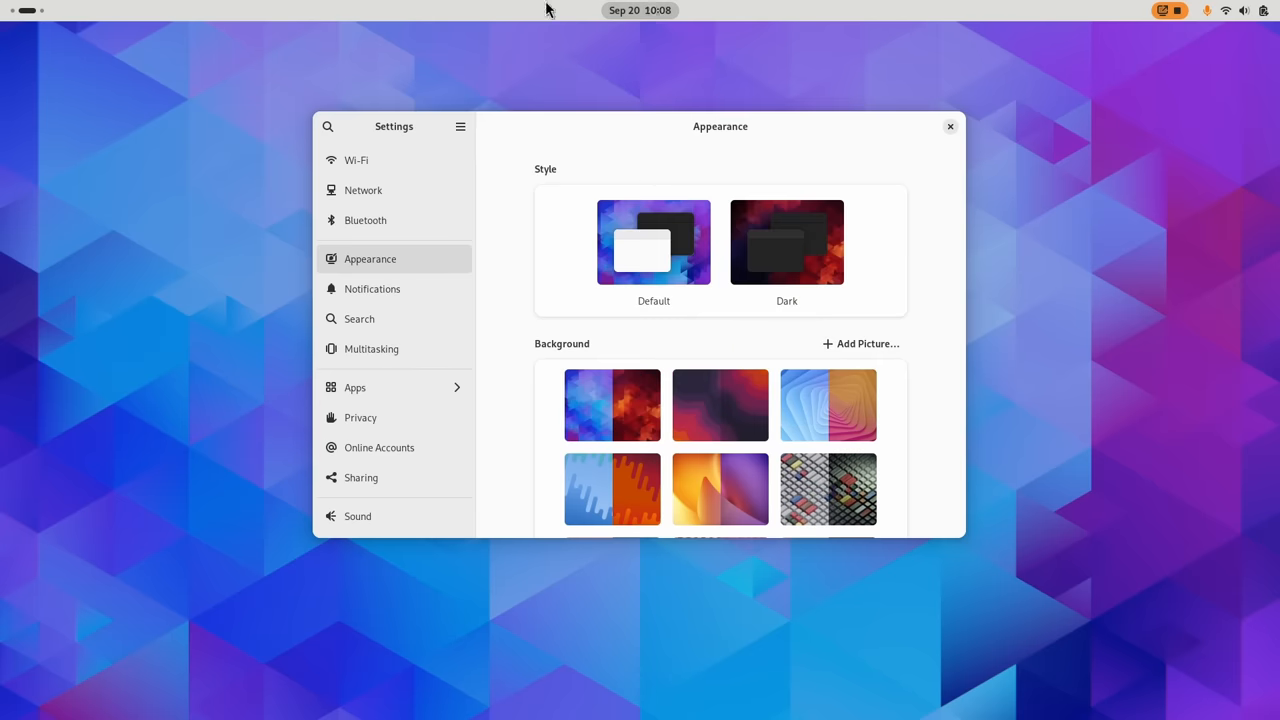
key(Super)
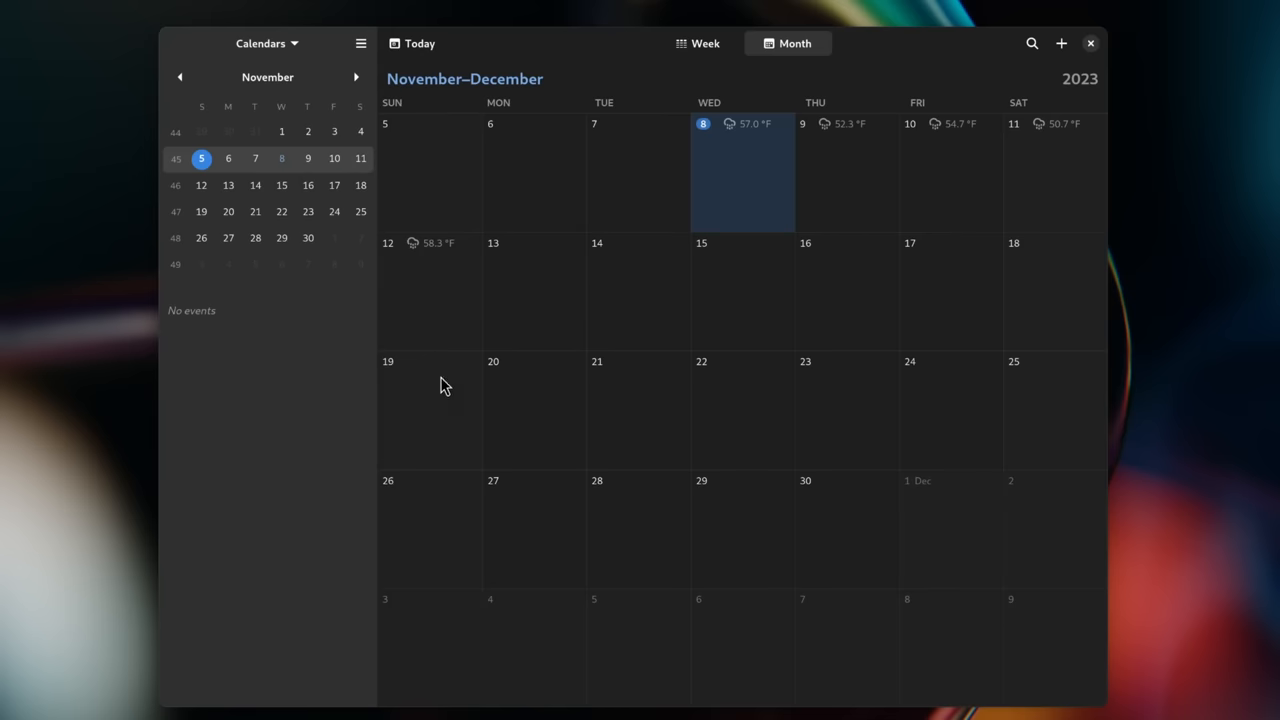
mouse_move(563, 315)
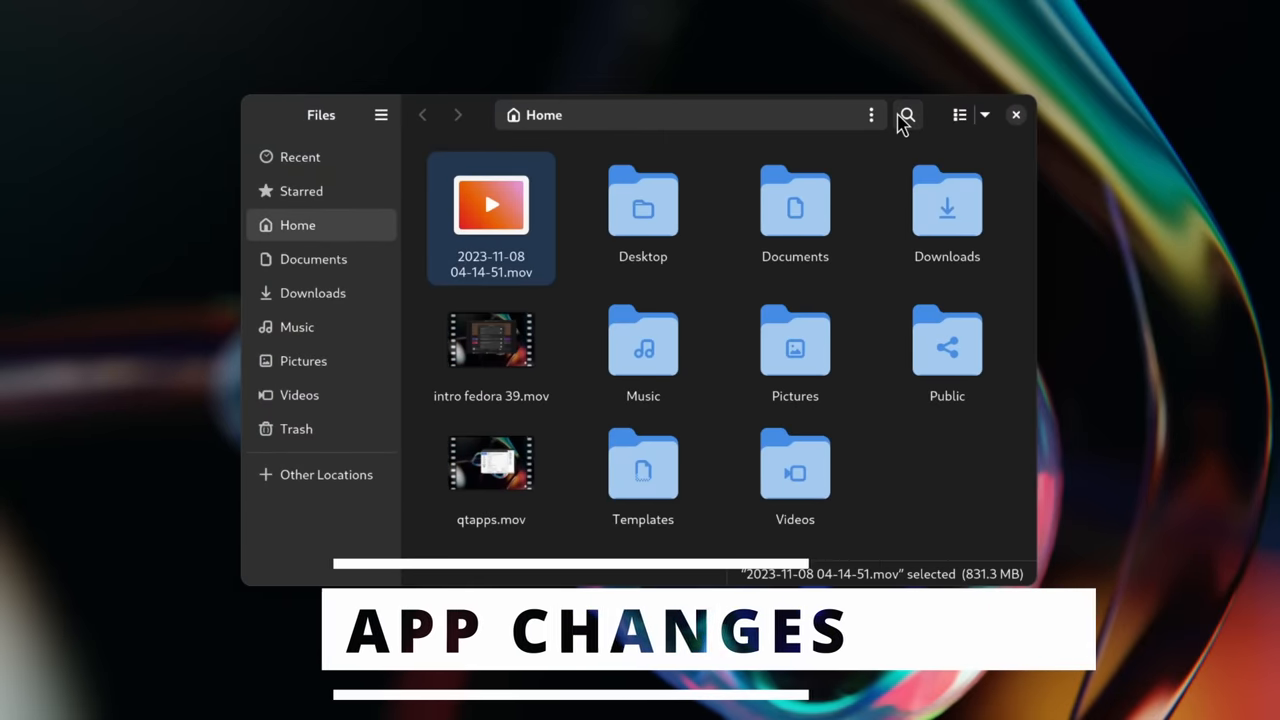
Step: Search Files for 'docu', then 'lib', extending the lib search everywhere
text(docu)
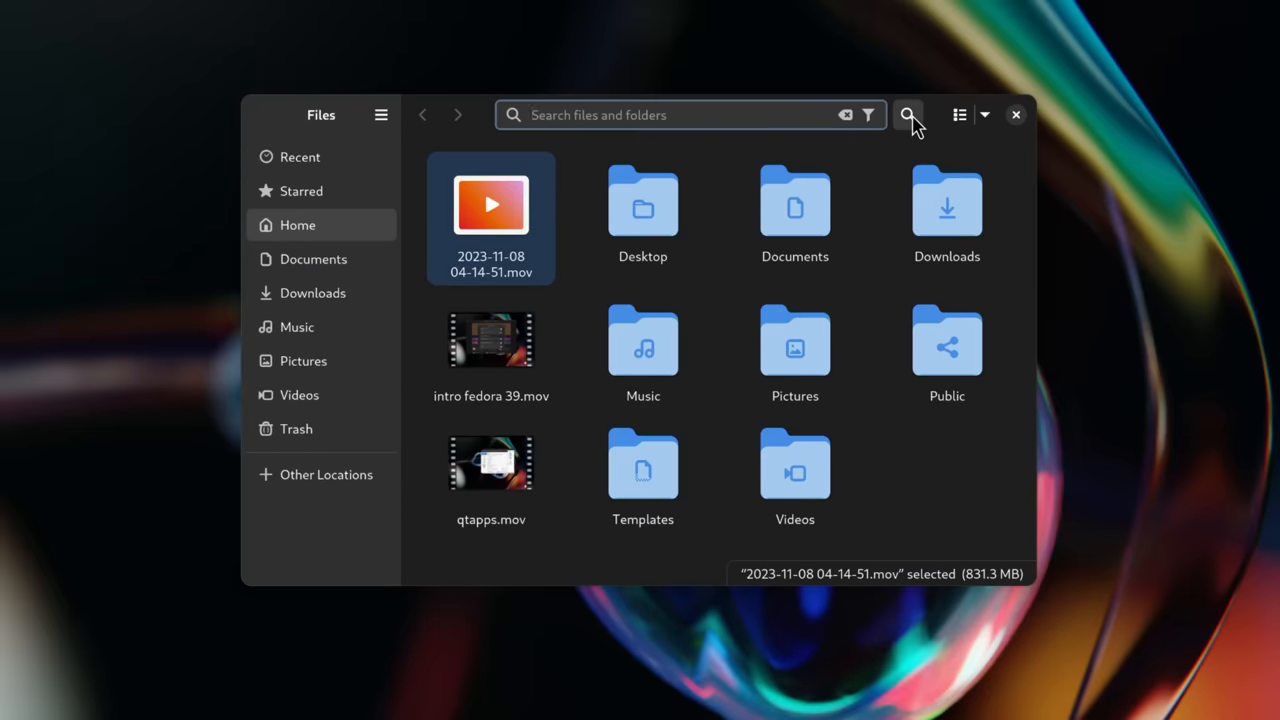
text(lib)
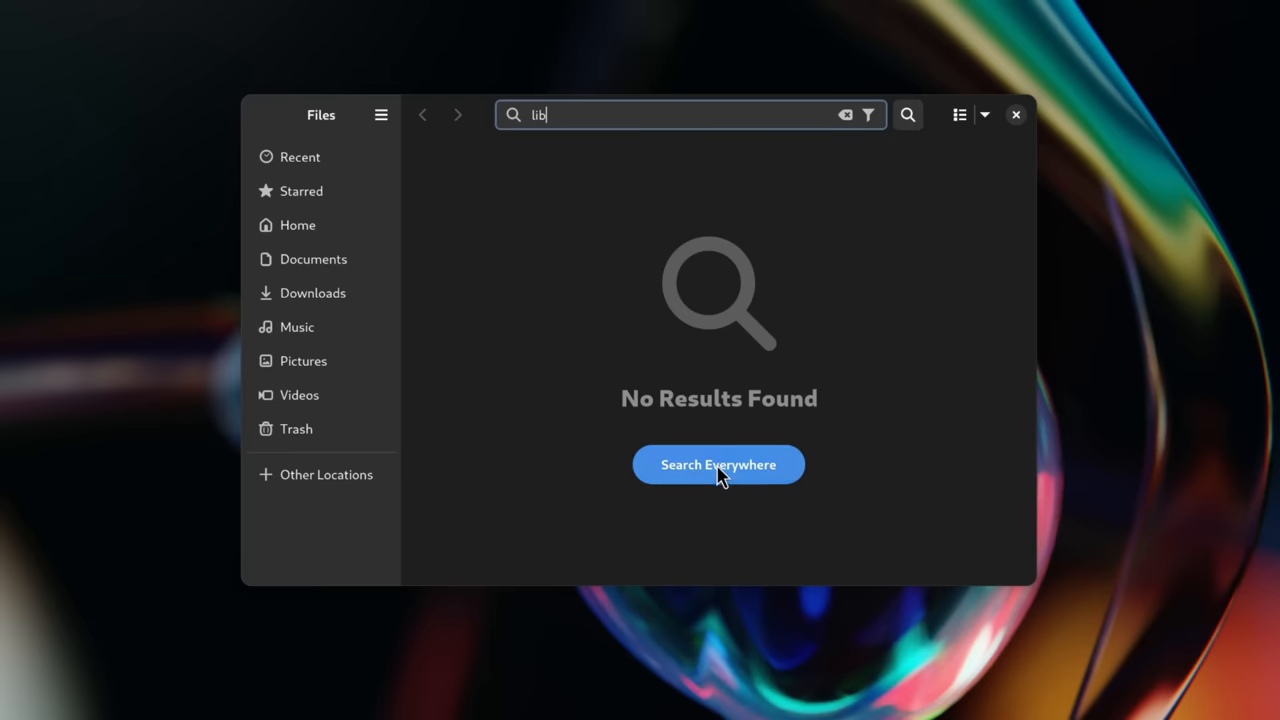
click(718, 464)
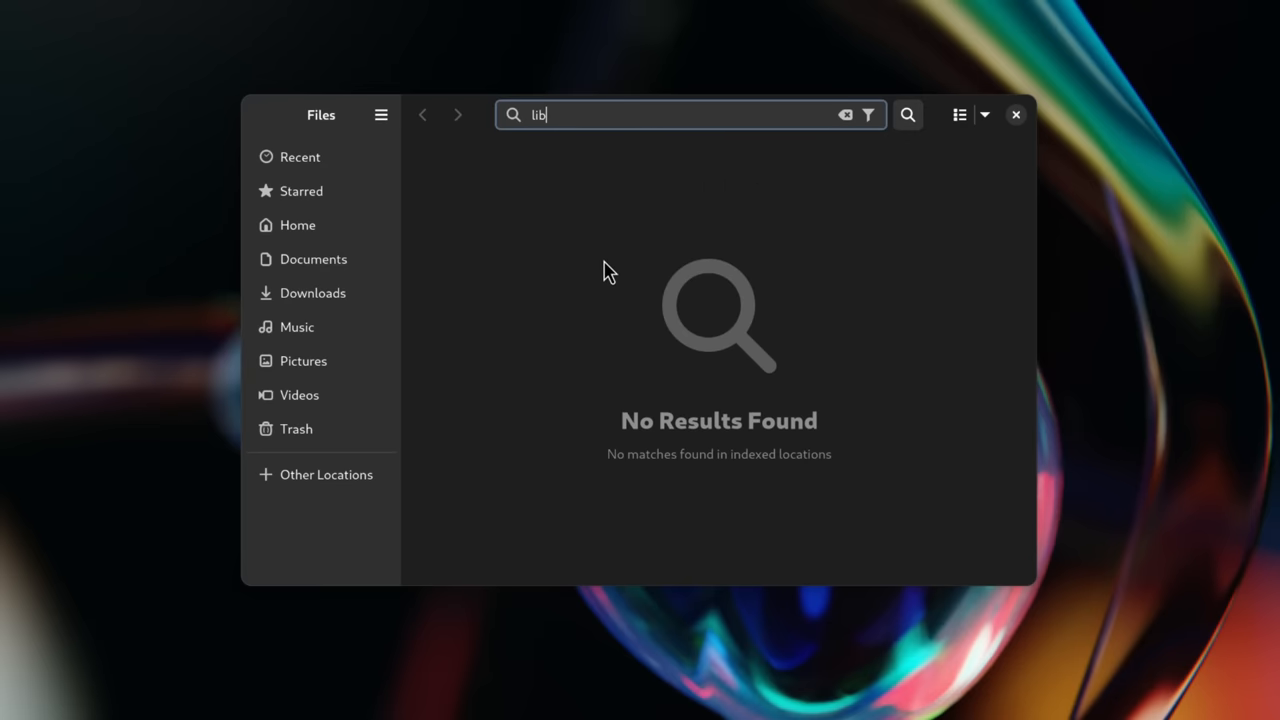
mouse_move(690, 210)
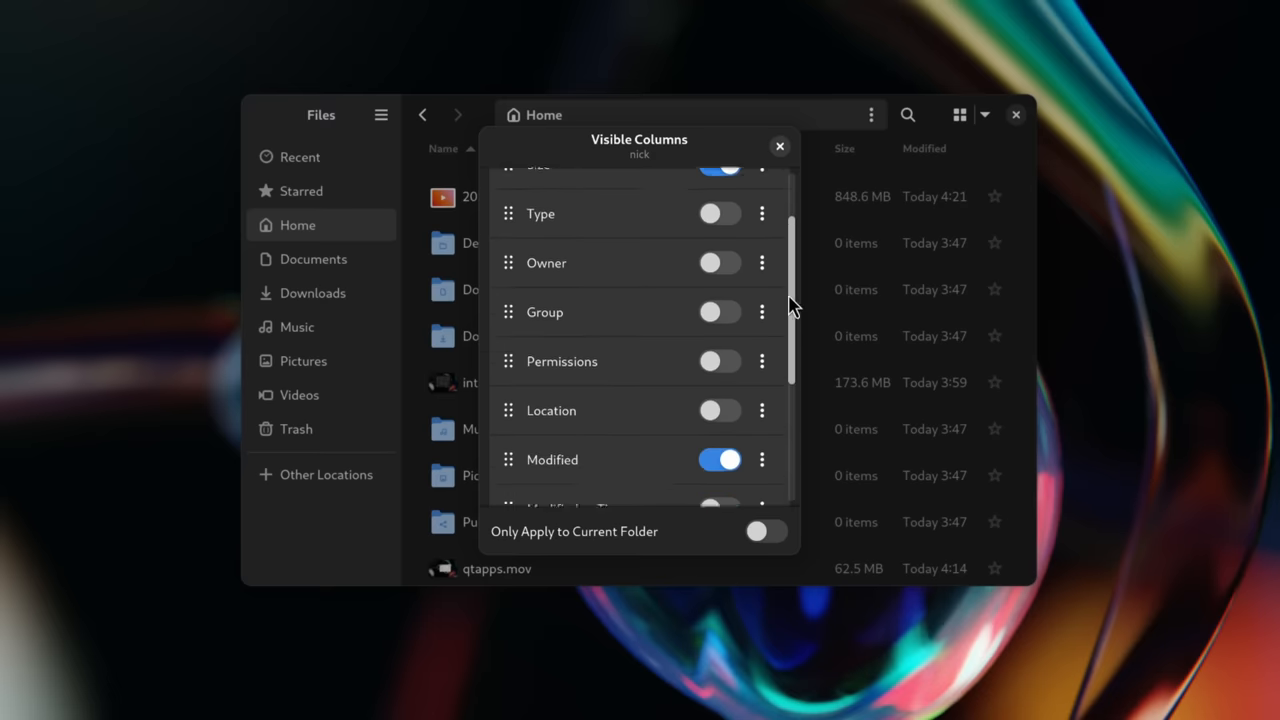
Step: Dismiss the open Files dialog
click(766, 531)
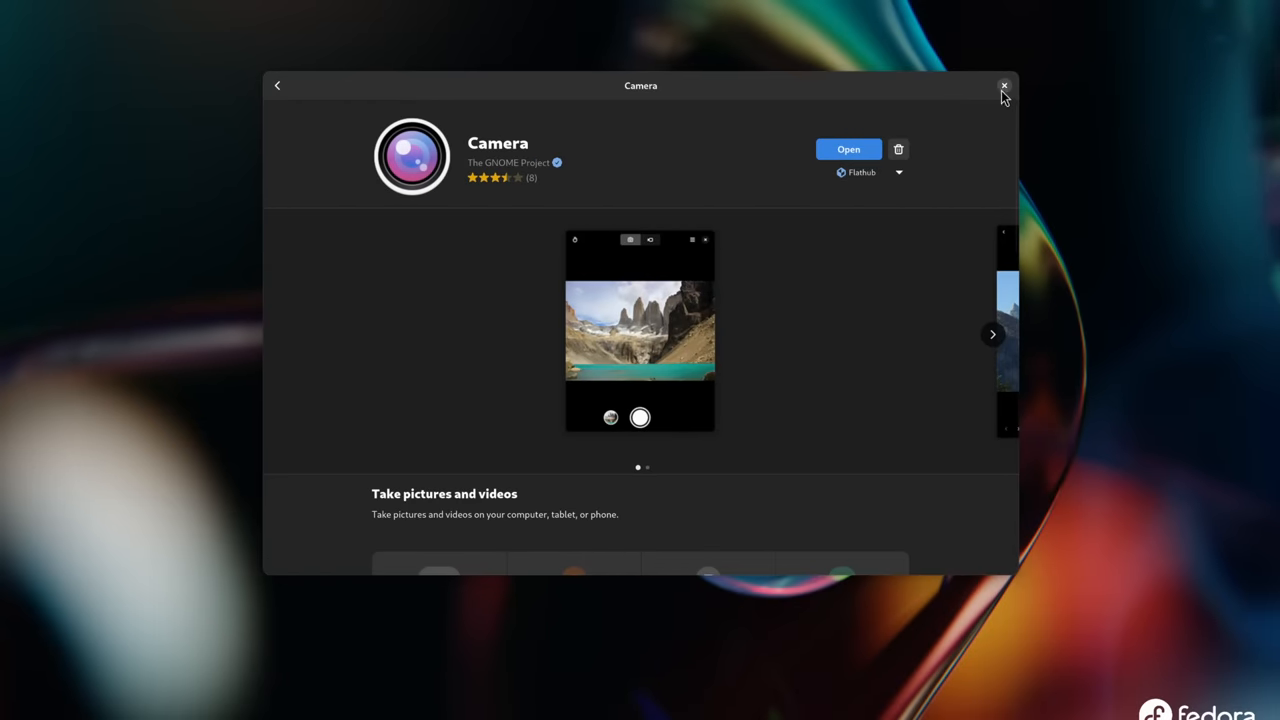
Step: Browse through the Camera app's screenshots in GNOME Software
click(993, 334)
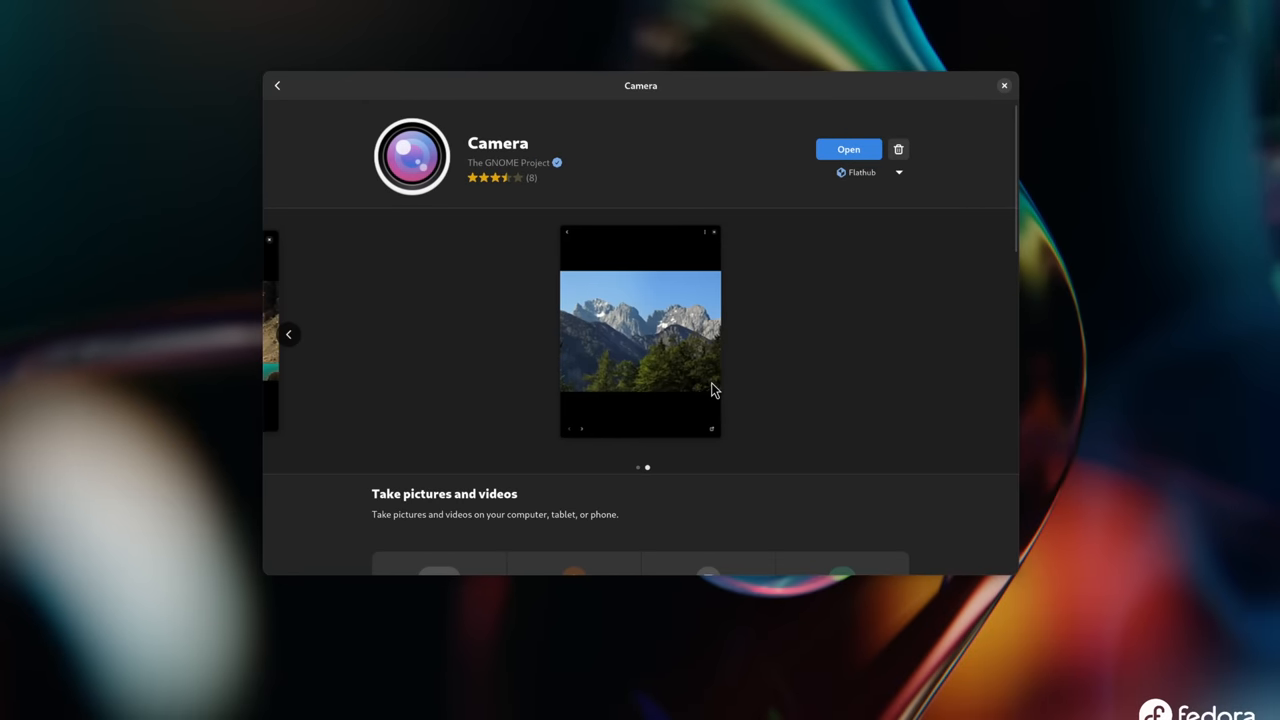
click(289, 334)
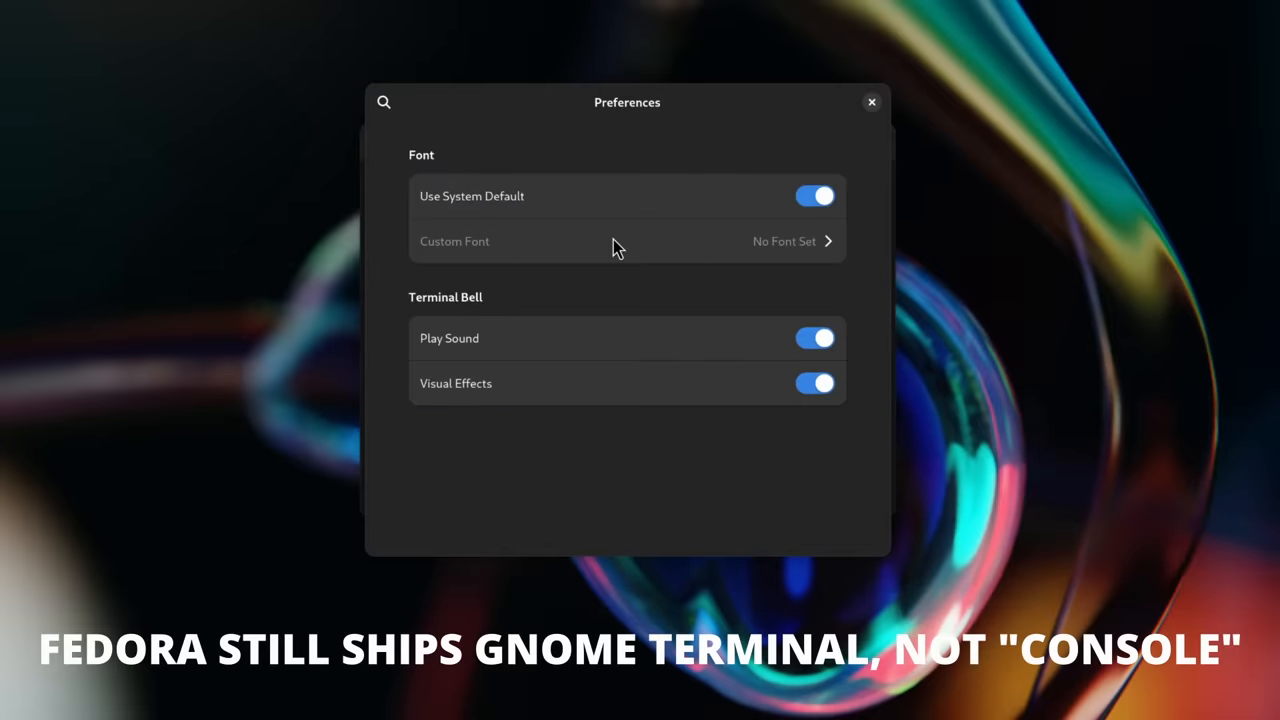
Step: Close the Terminal Preferences window
click(815, 196)
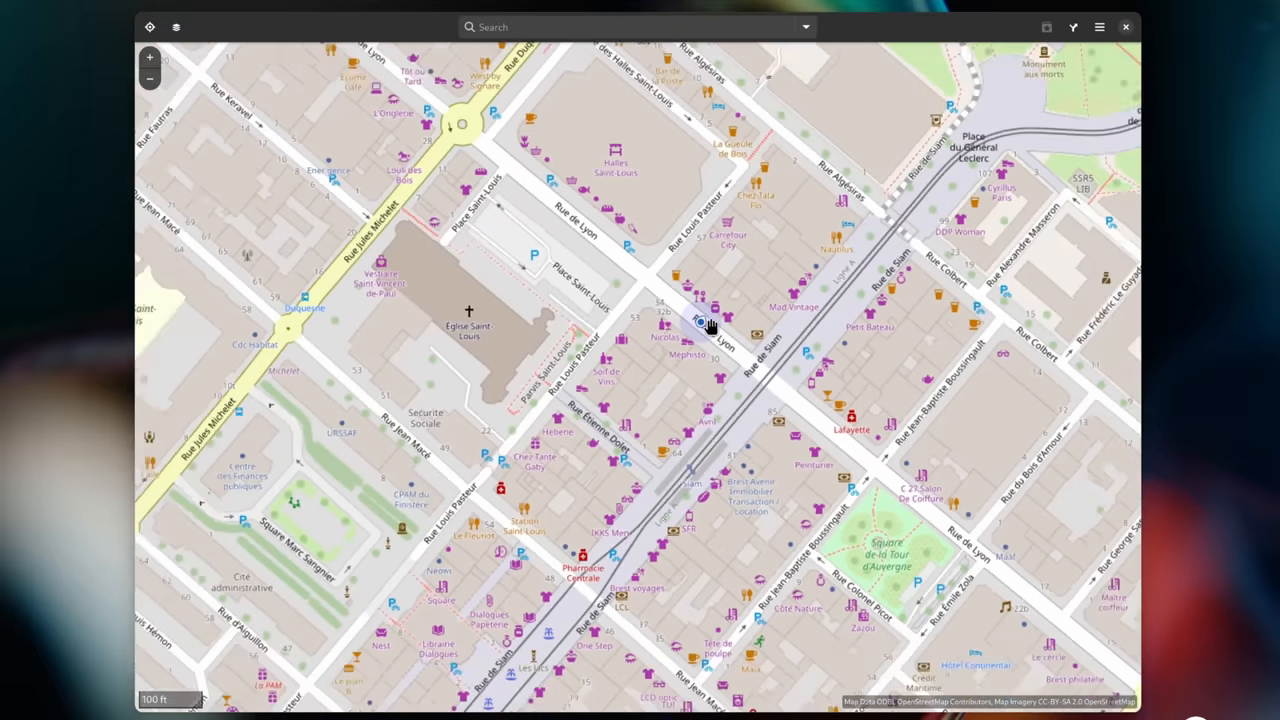
Step: Zoom GNOME Maps out to show the whole port city
scroll(down, 3)
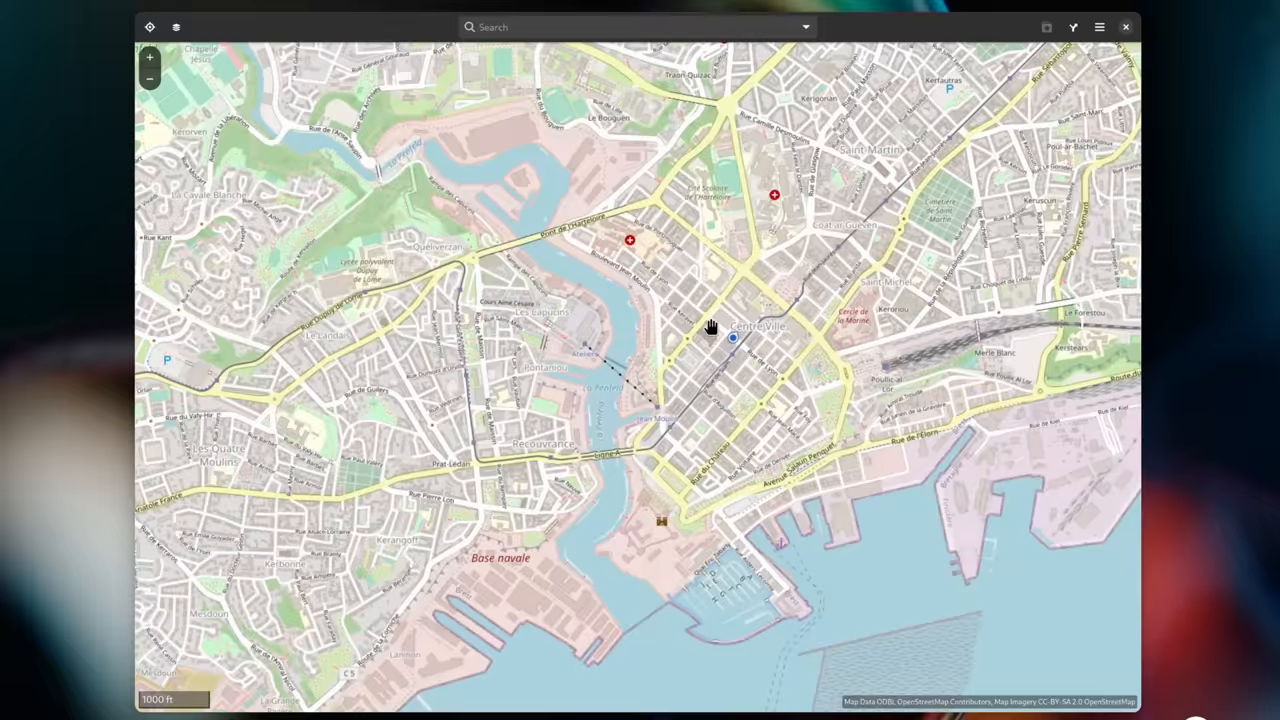
scroll(down, 3)
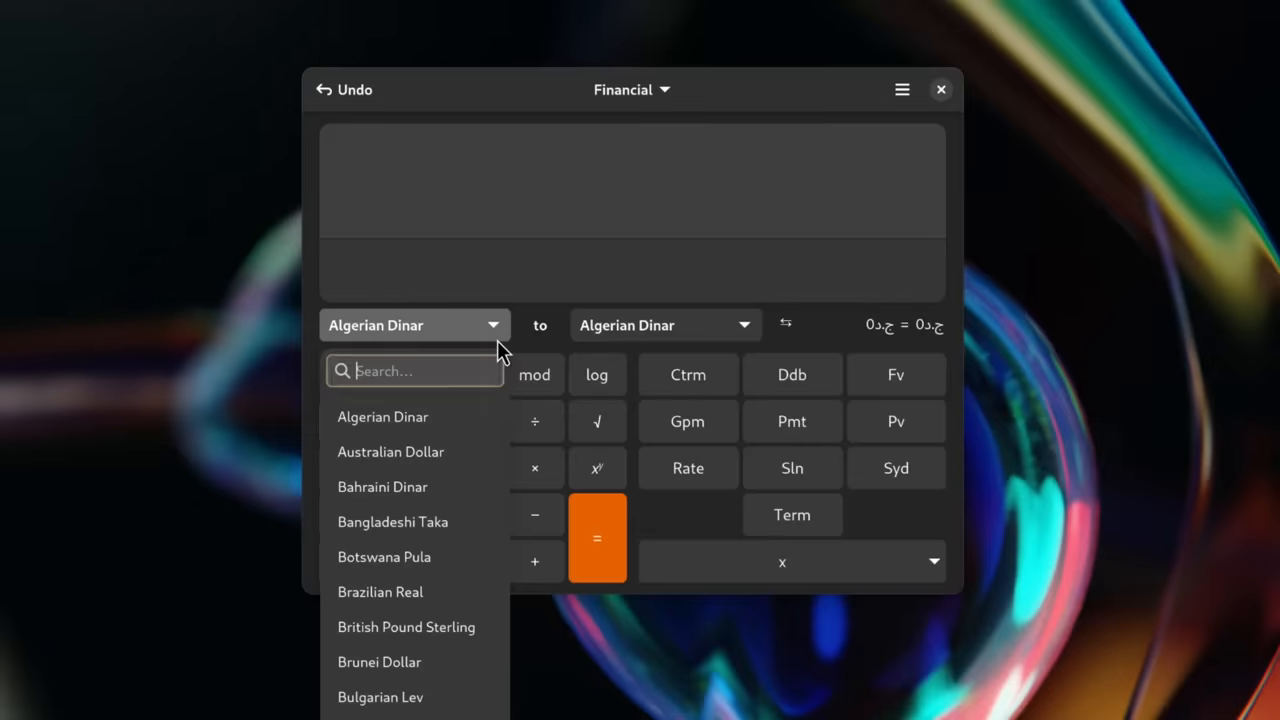
Step: Scroll further down Calculator's currency list
scroll(down, 3)
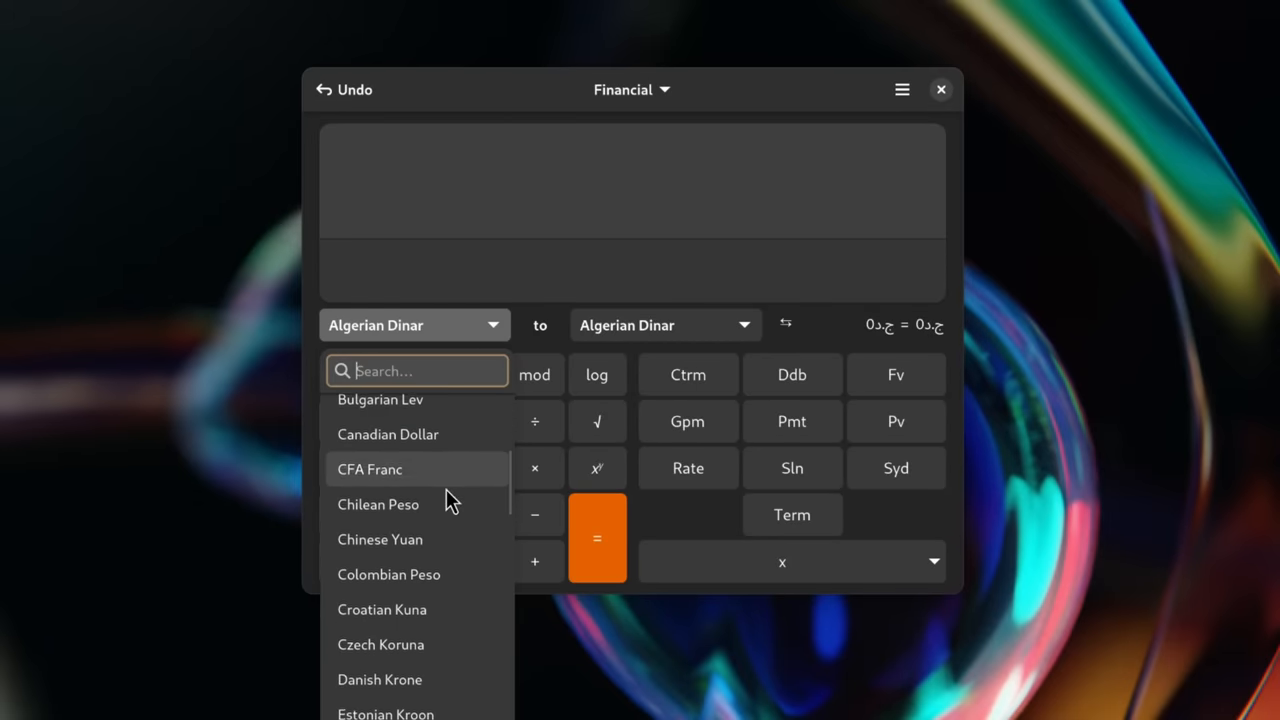
scroll(down, 3)
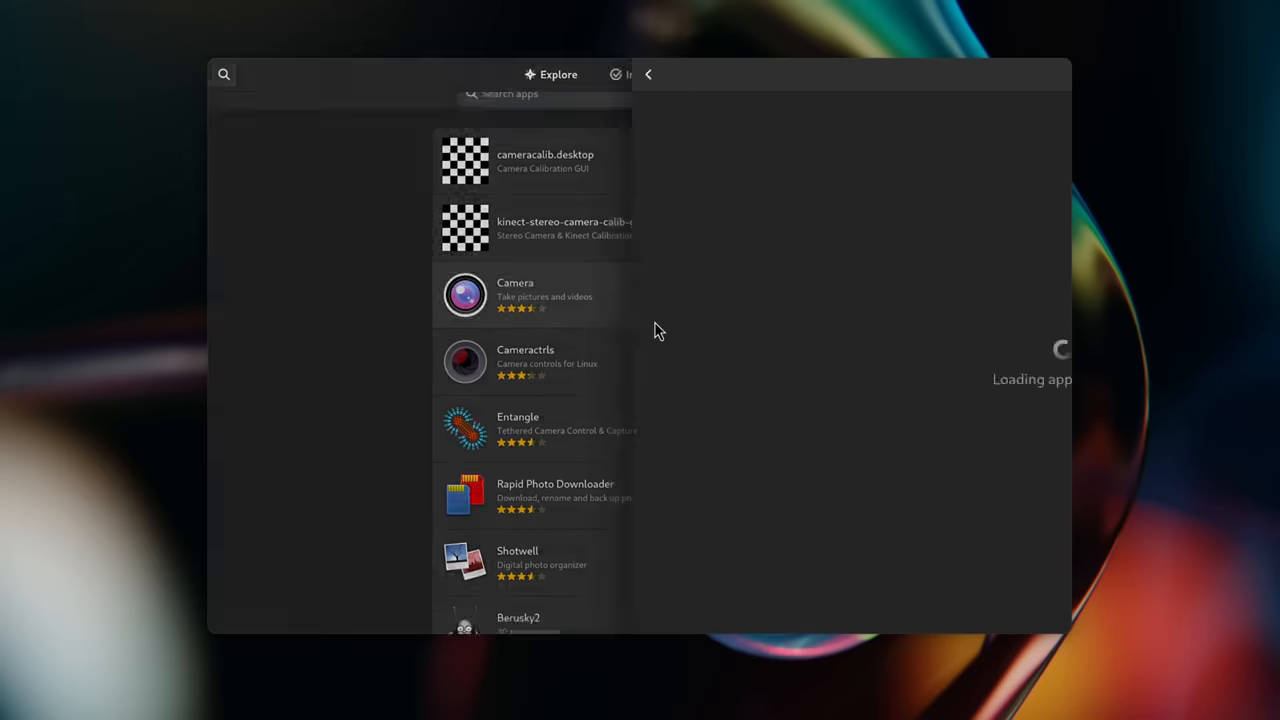
Step: Uninstall Camera, deleting its settings and data, then scroll OBS Studio's details page
click(934, 147)
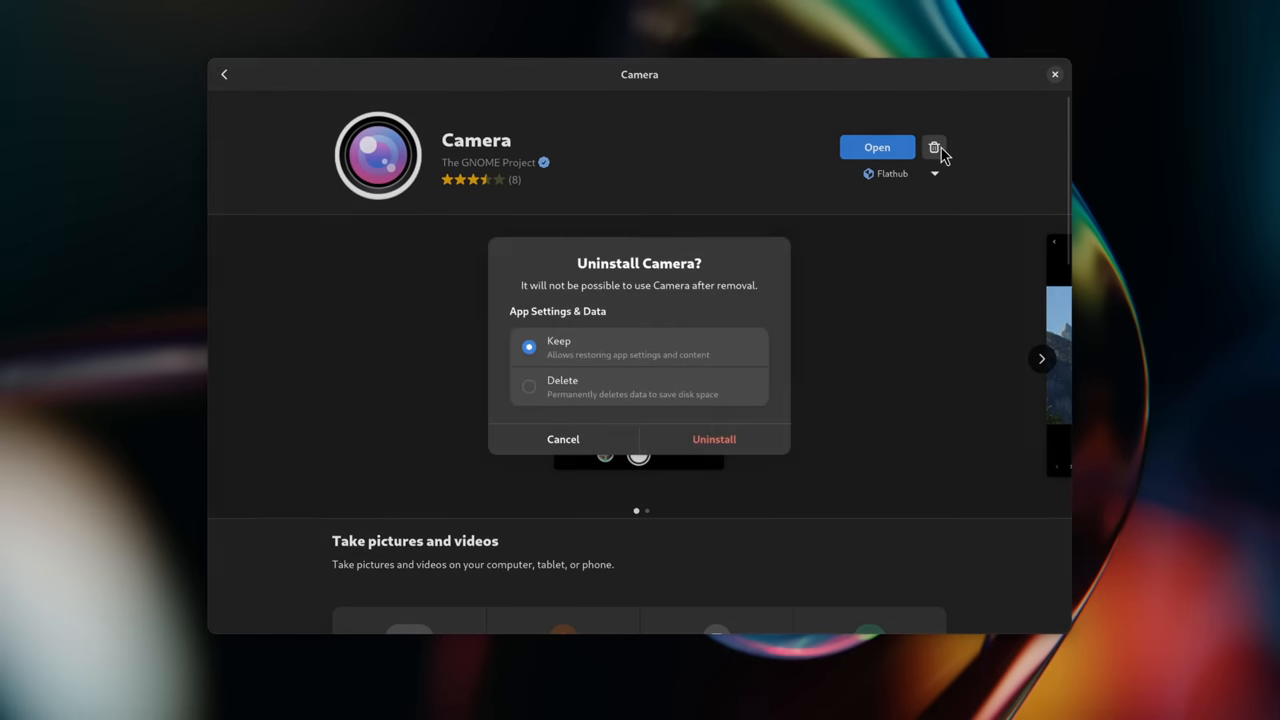
click(529, 386)
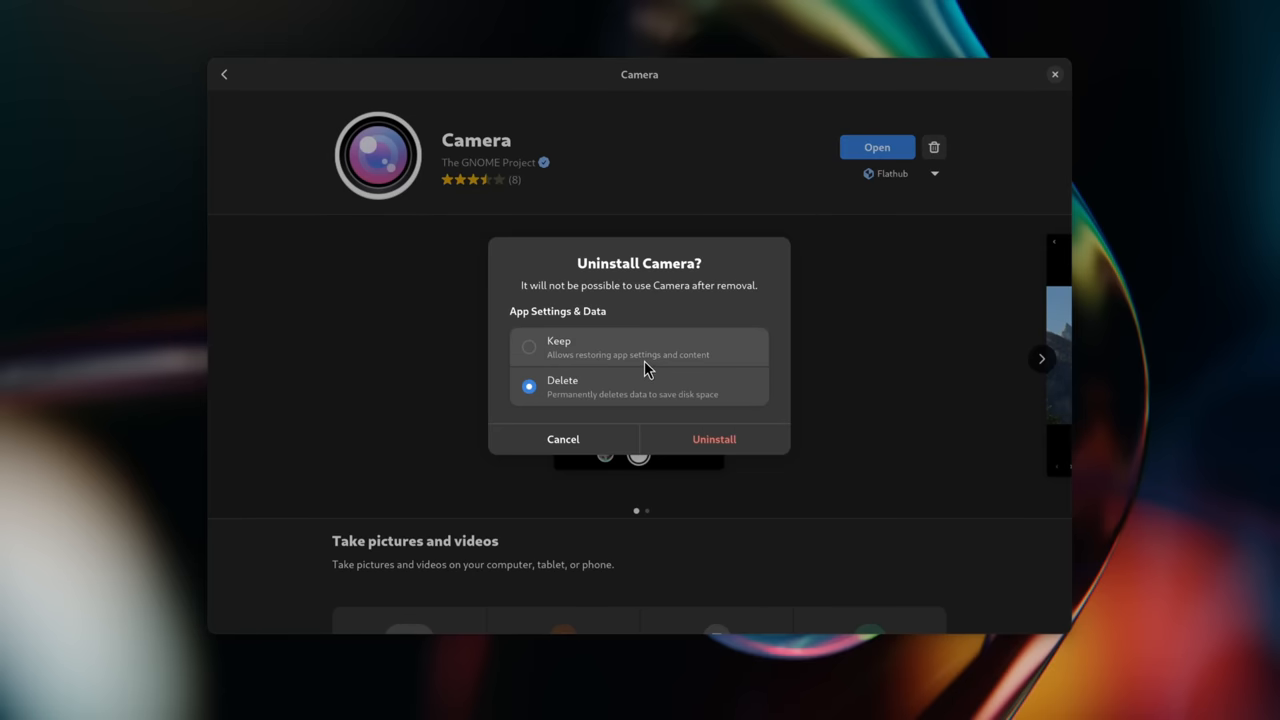
mouse_move(687, 403)
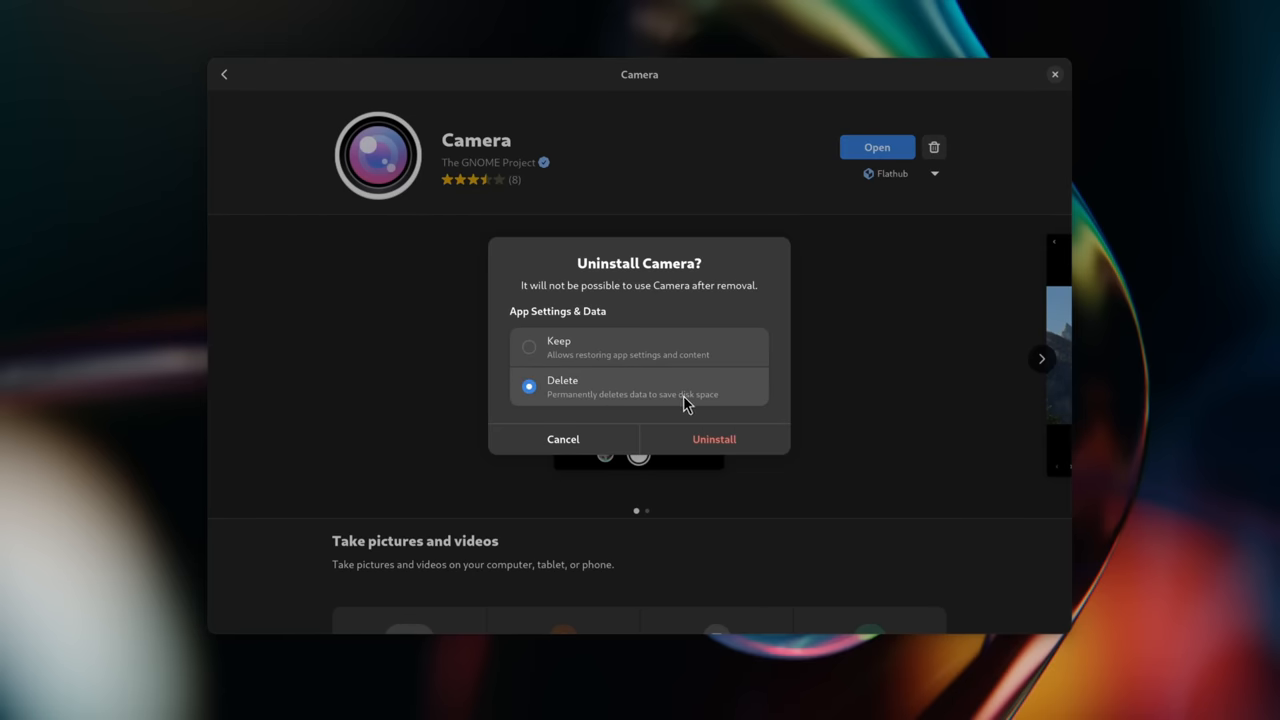
click(563, 439)
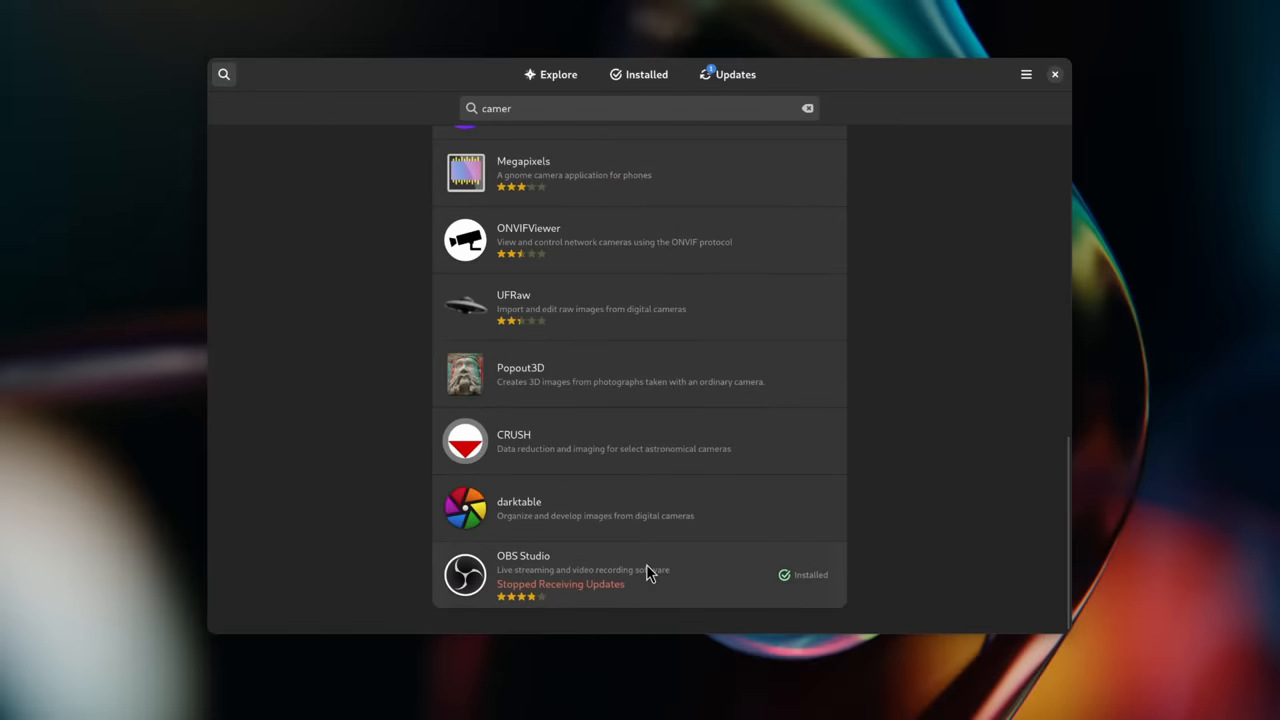
mouse_move(492, 588)
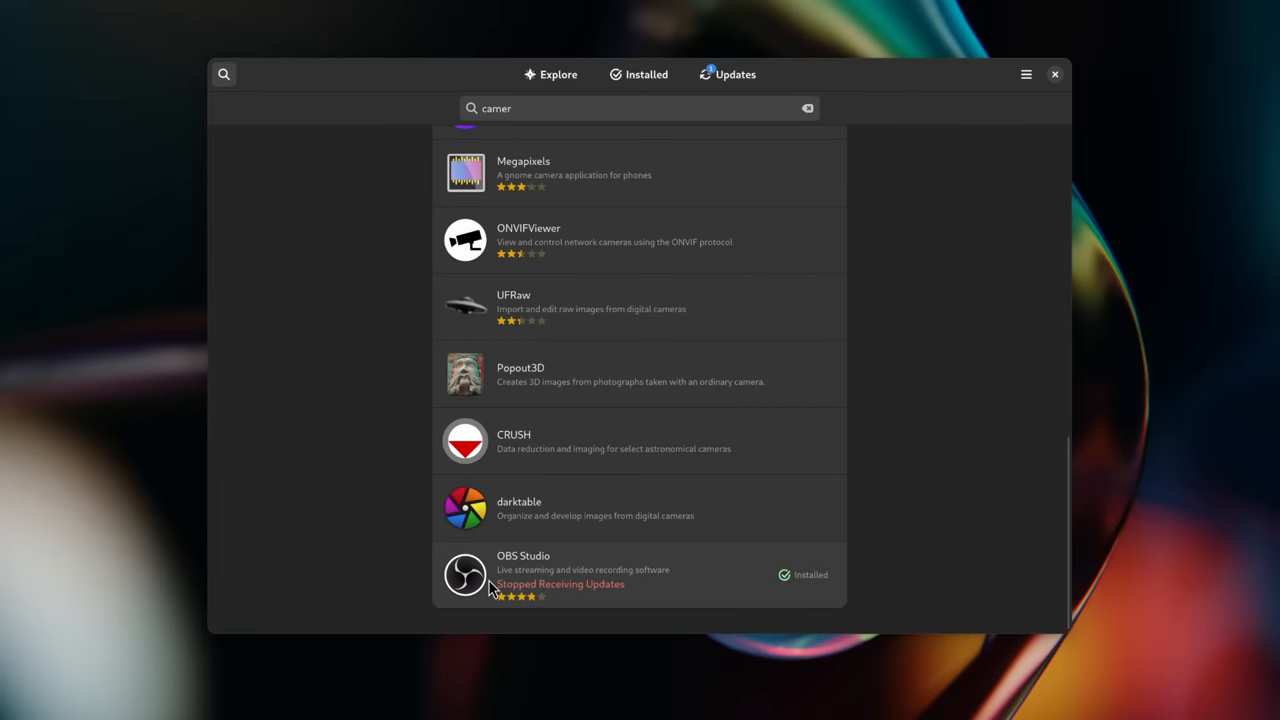
mouse_move(645, 592)
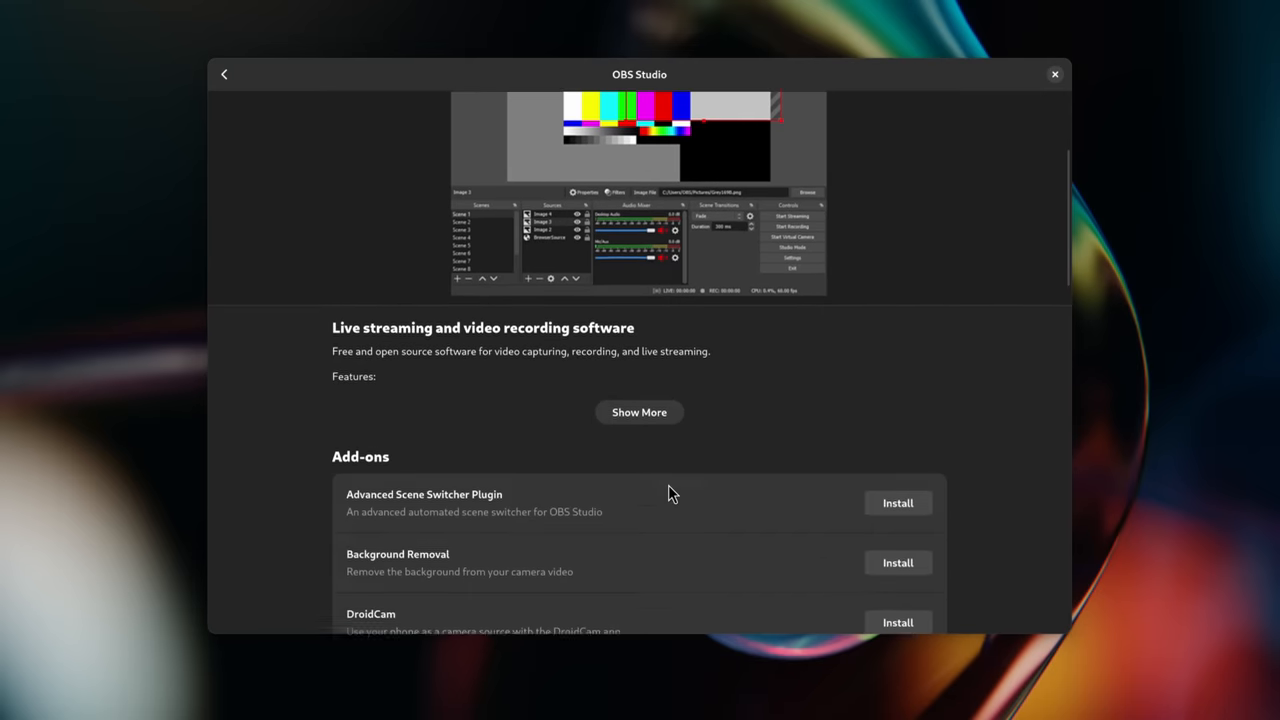
scroll(down, 3)
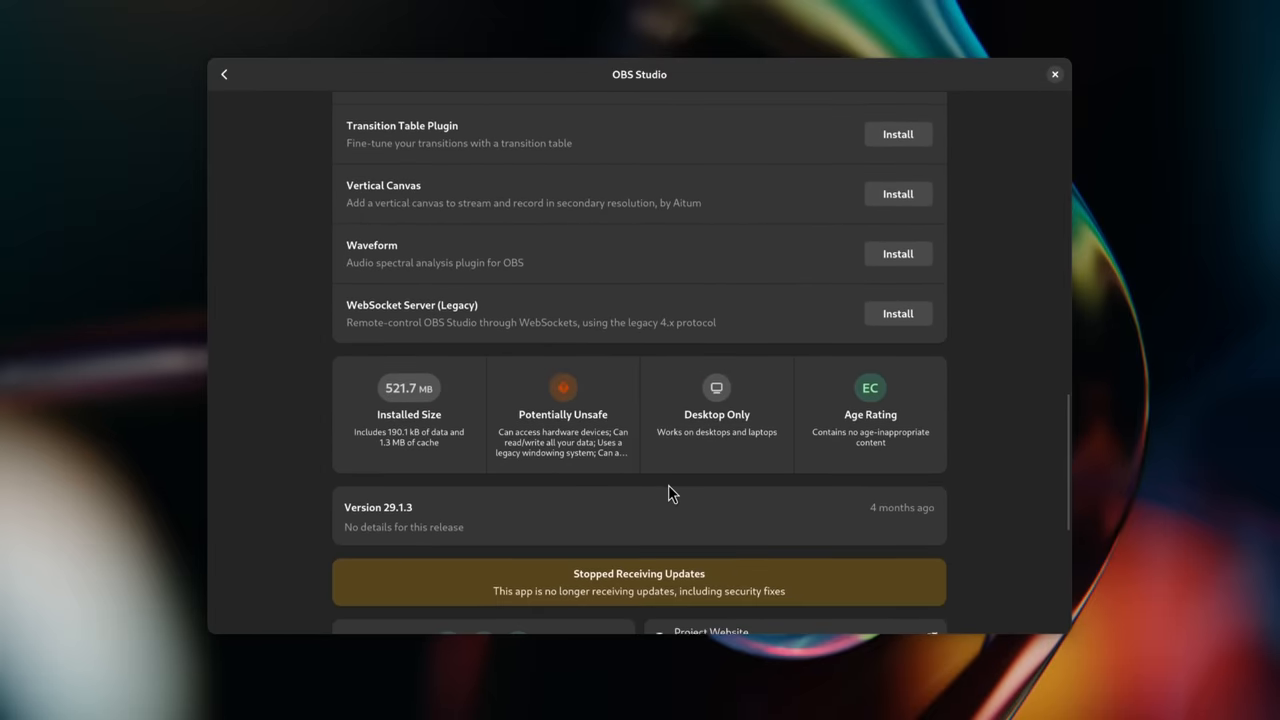
scroll(down, 3)
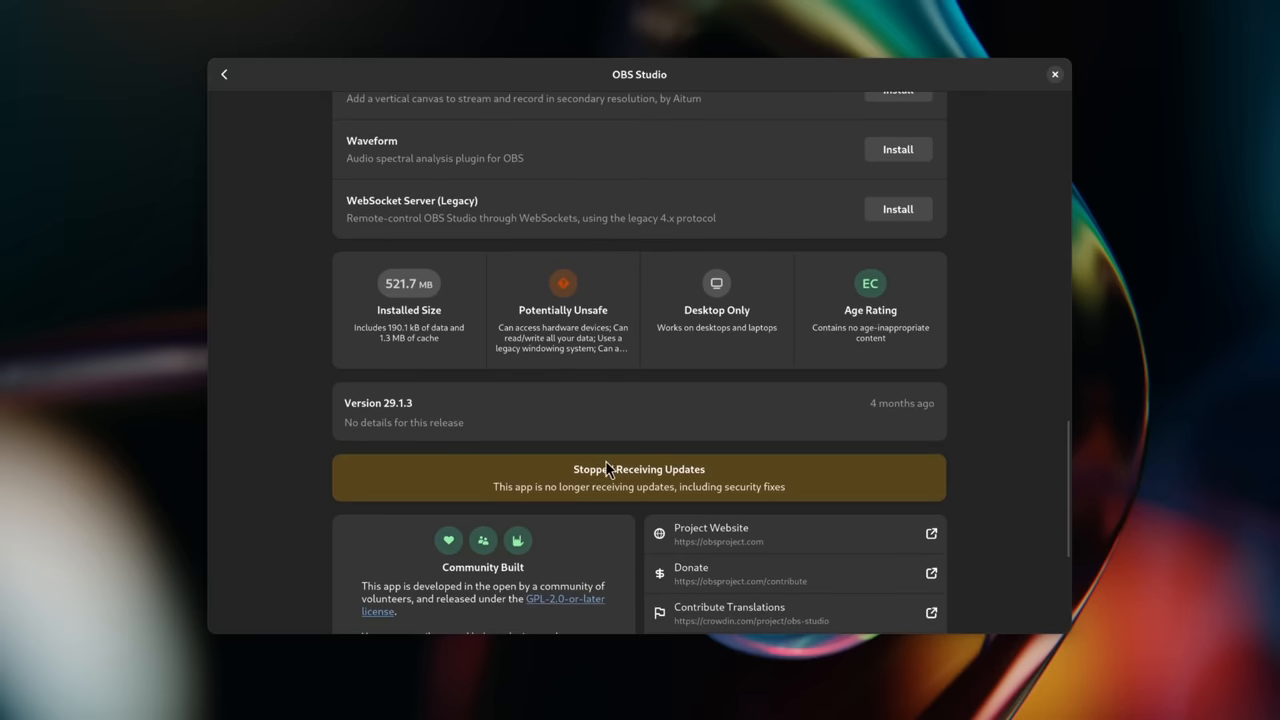
mouse_move(655, 533)
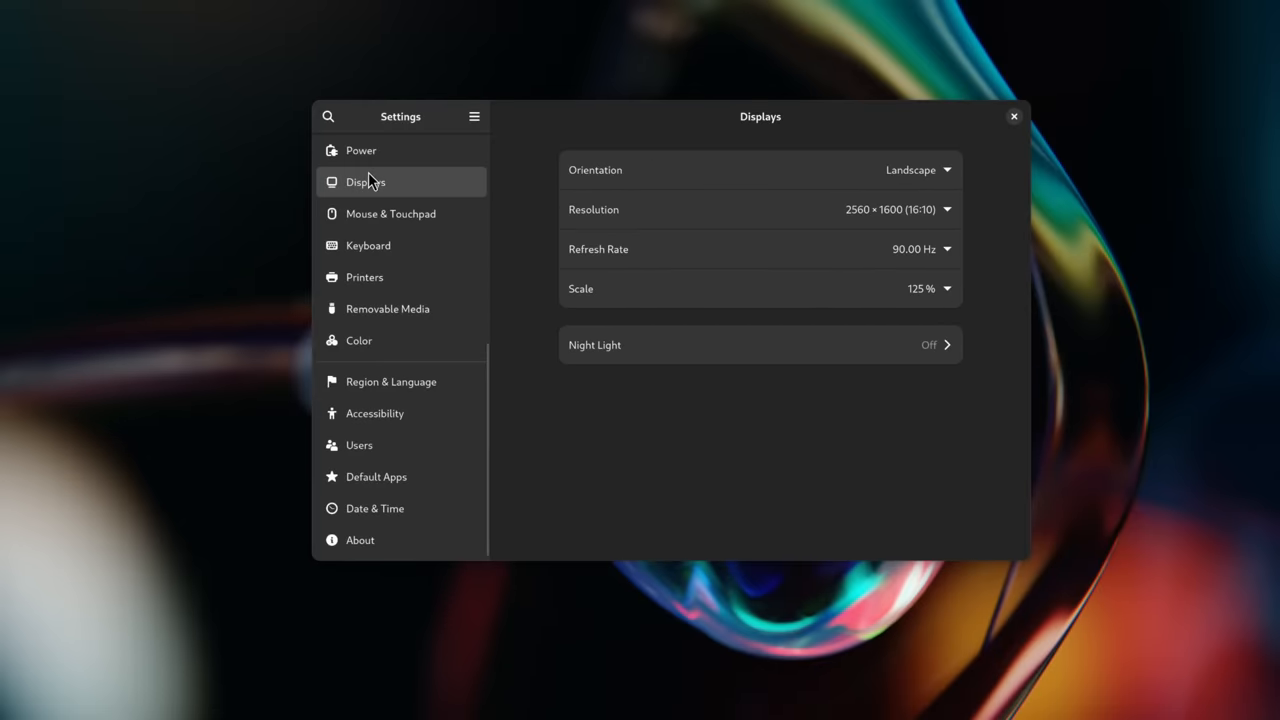
Step: Show the display Scale options, with 125% currently chosen
click(928, 288)
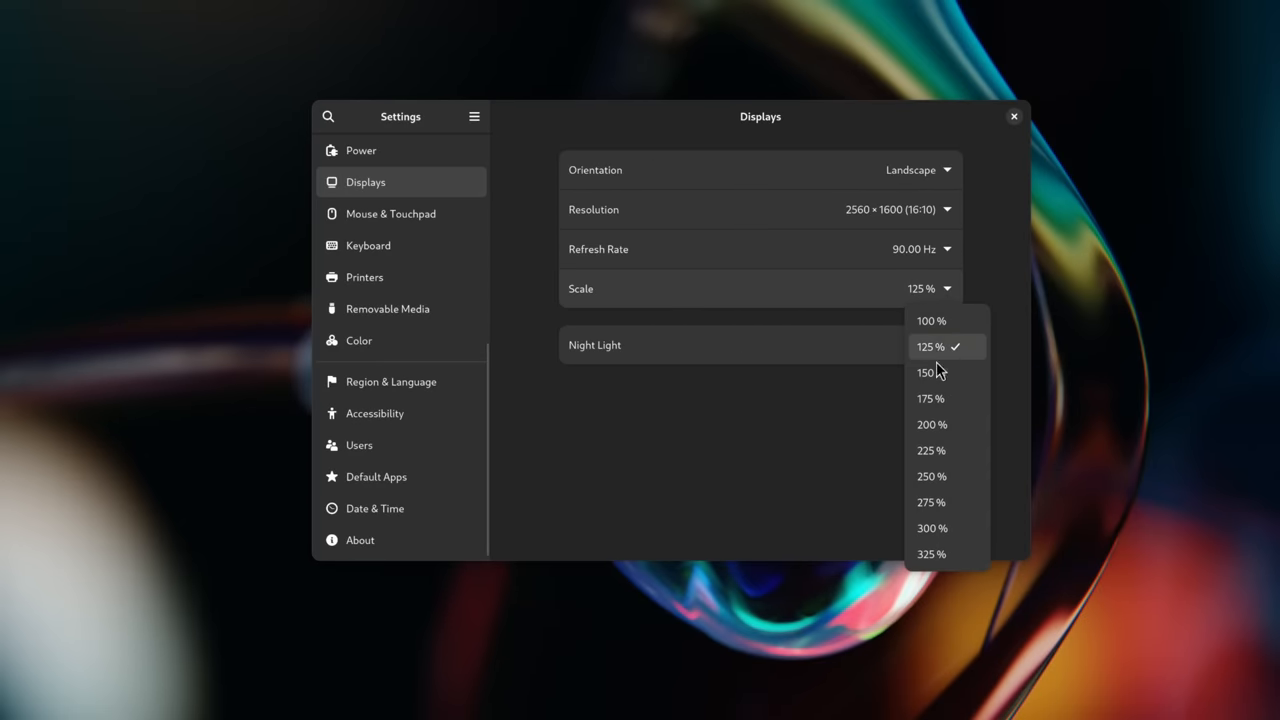
mouse_move(955, 321)
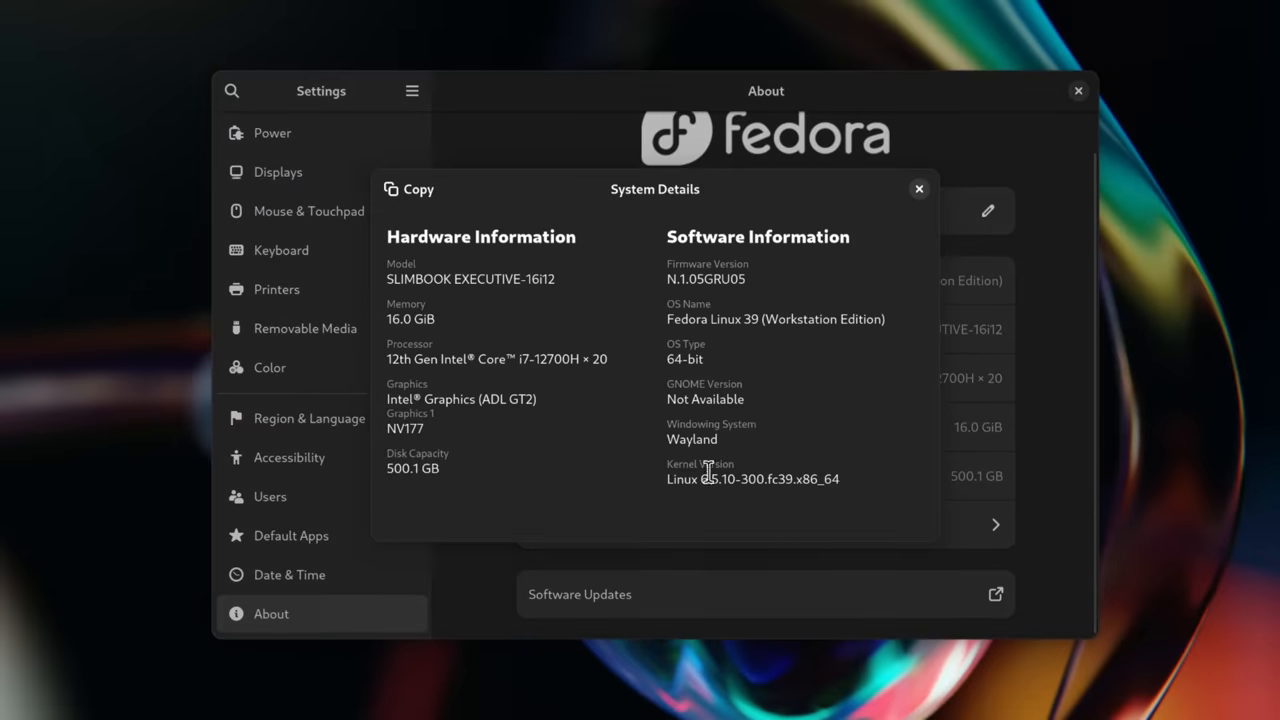
mouse_move(387, 277)
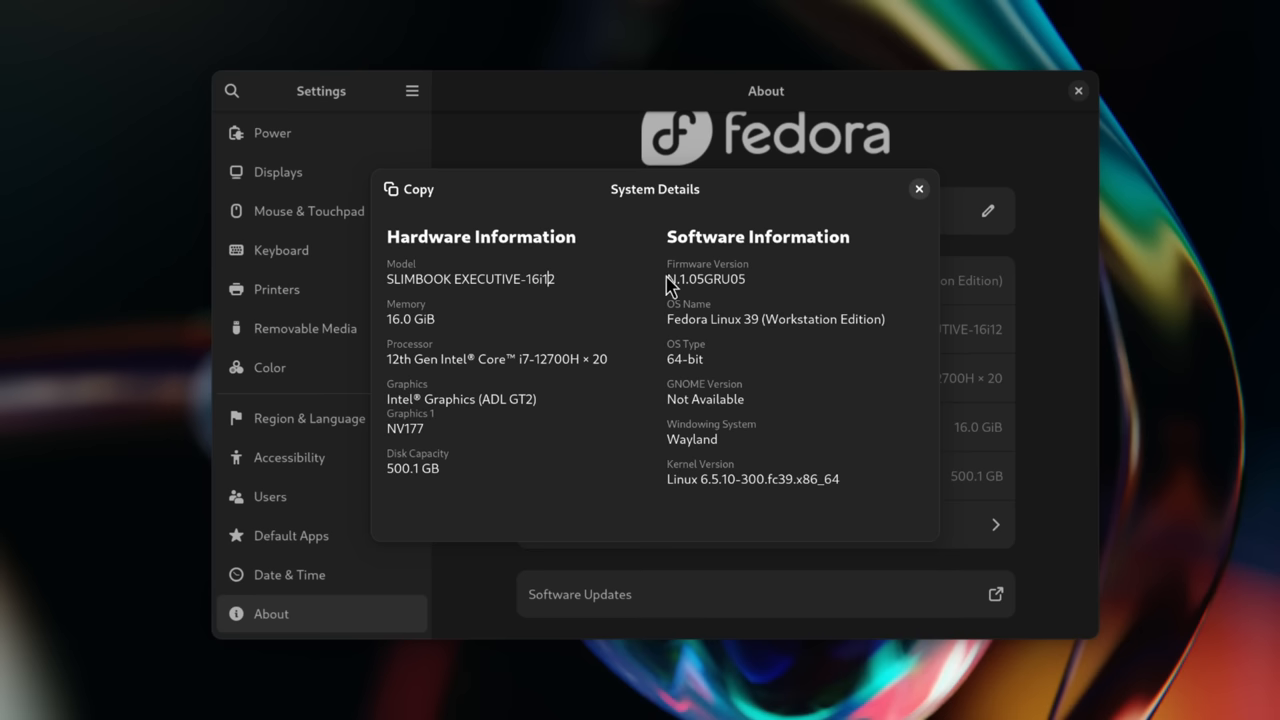
Step: Select the firmware version text, then open the calendar and notifications panel
double_click(705, 279)
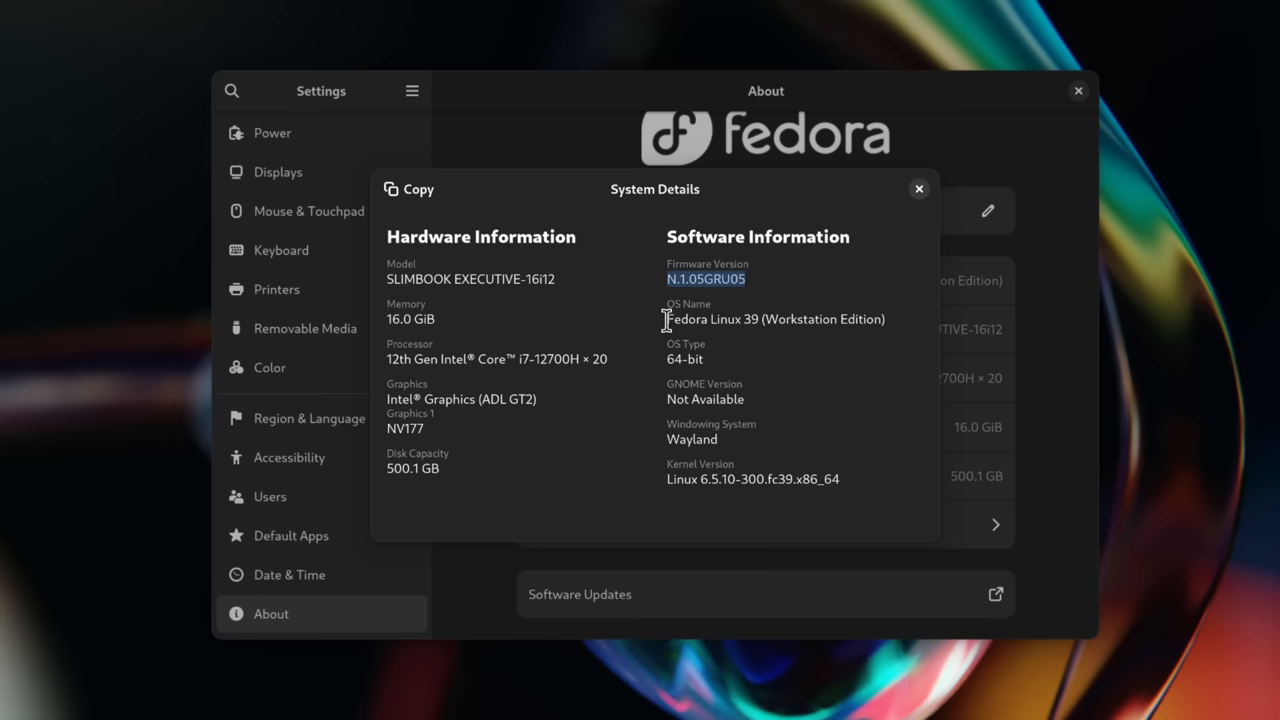
click(636, 12)
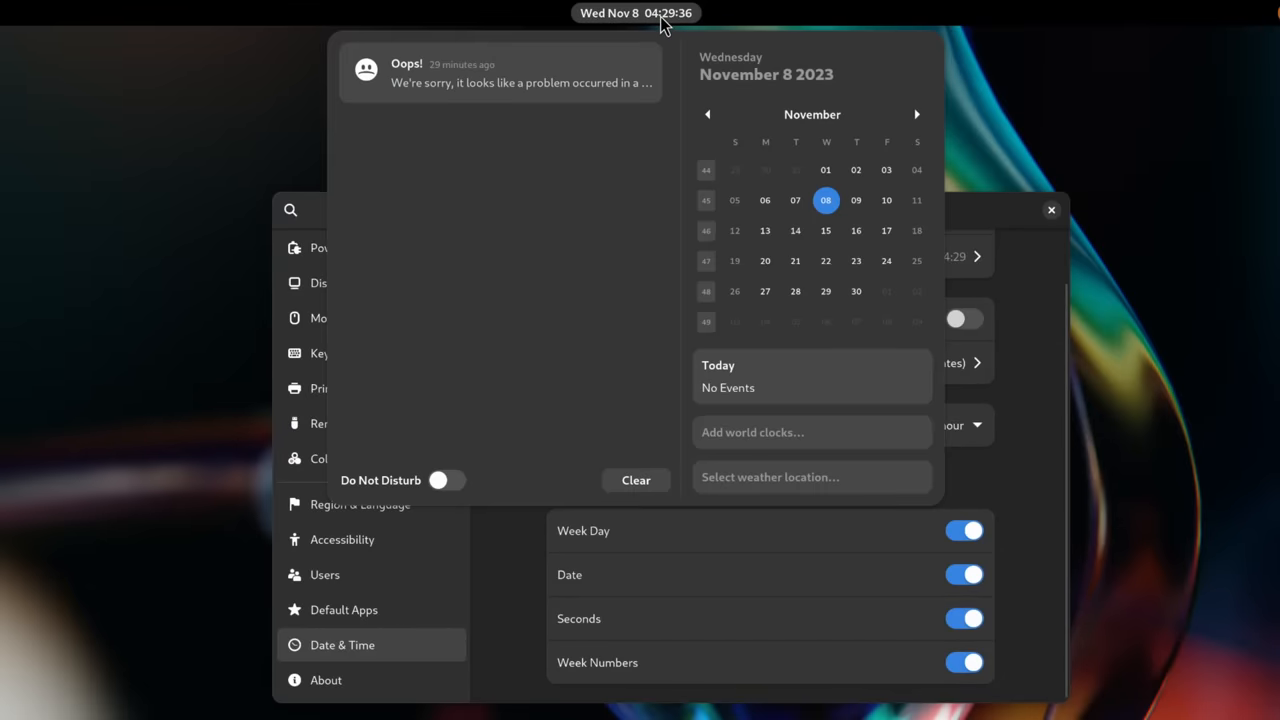